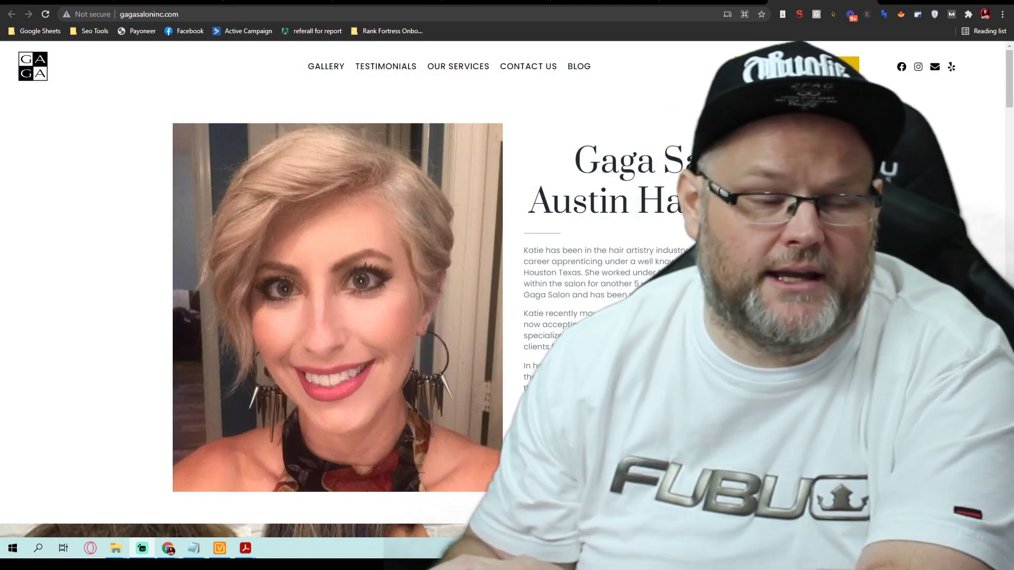
# - Browse the Gaga Salon homepage and check its Yelp listing link from the header
pyautogui.scroll(-3)
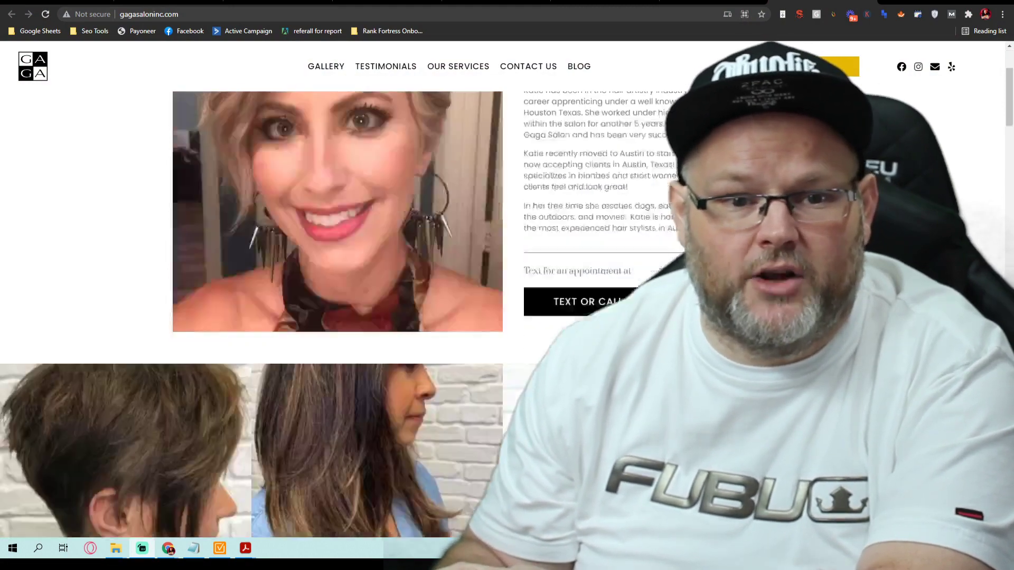
pyautogui.scroll(3)
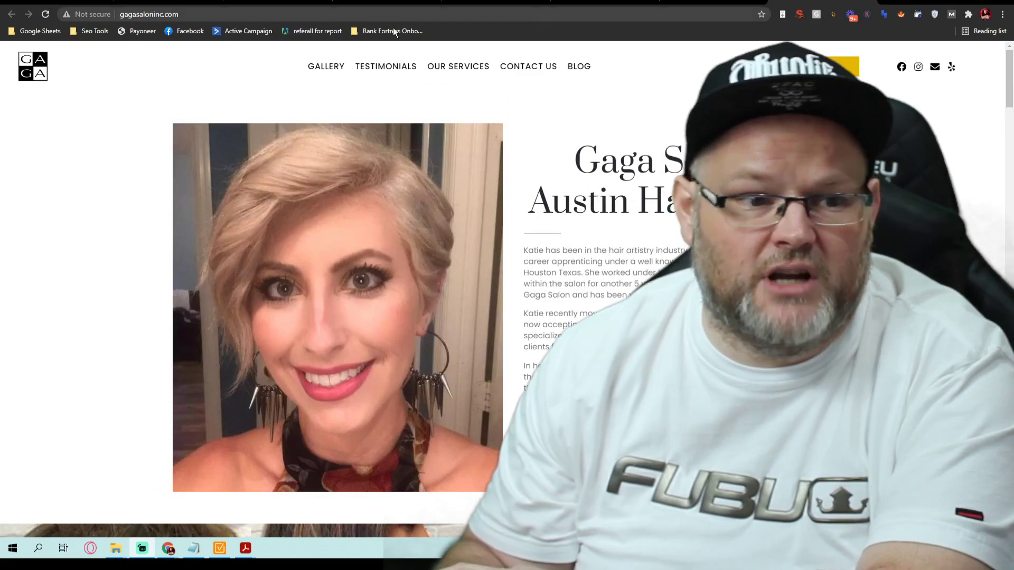
pyautogui.scroll(-3)
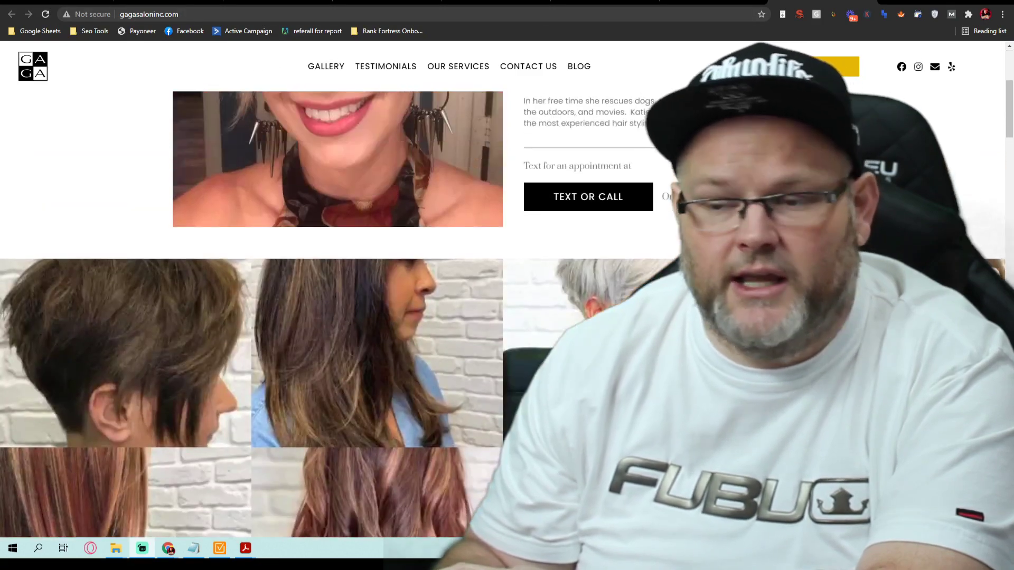
pyautogui.scroll(3)
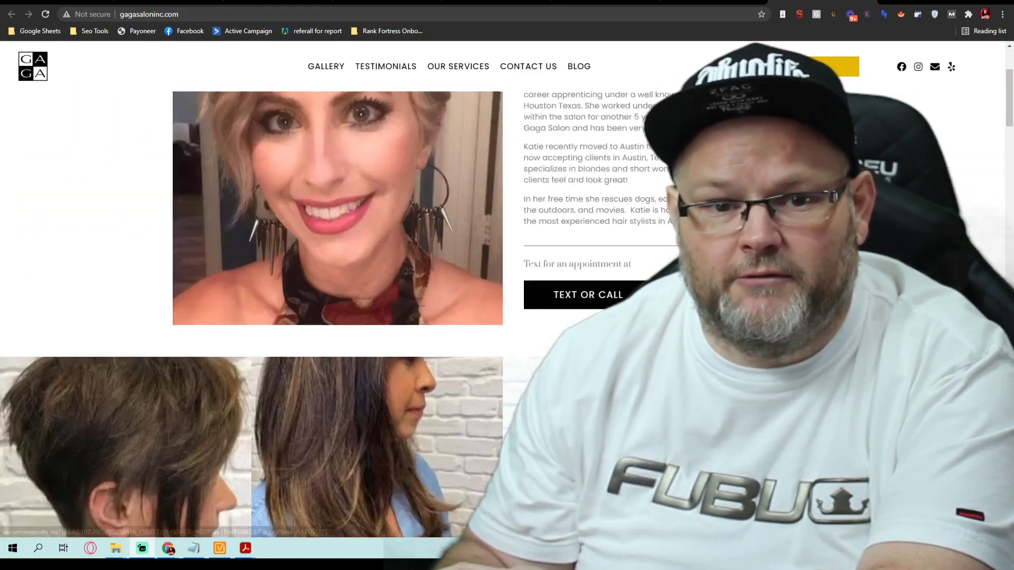
pyautogui.scroll(3)
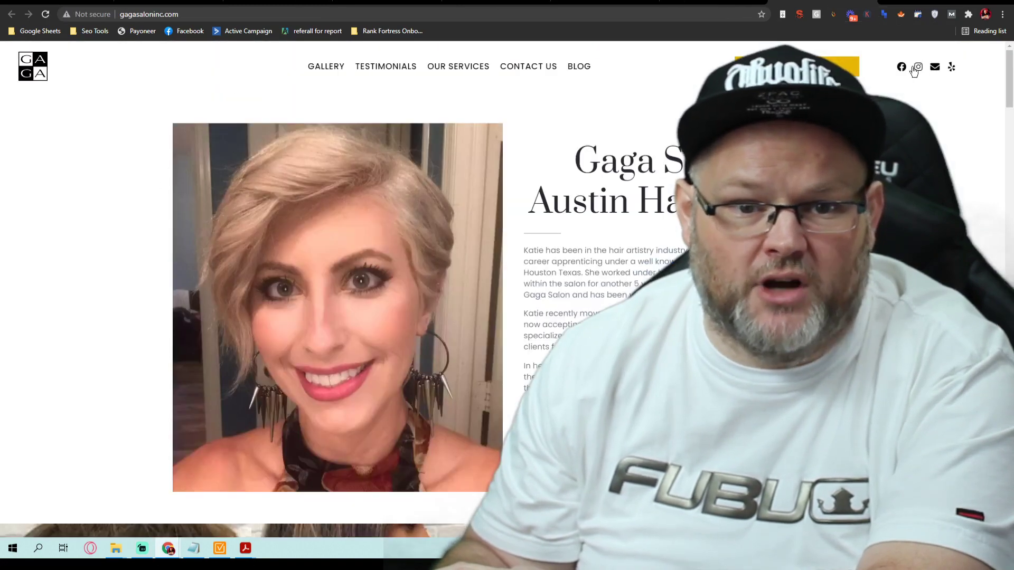
pyautogui.moveTo(874, 14)
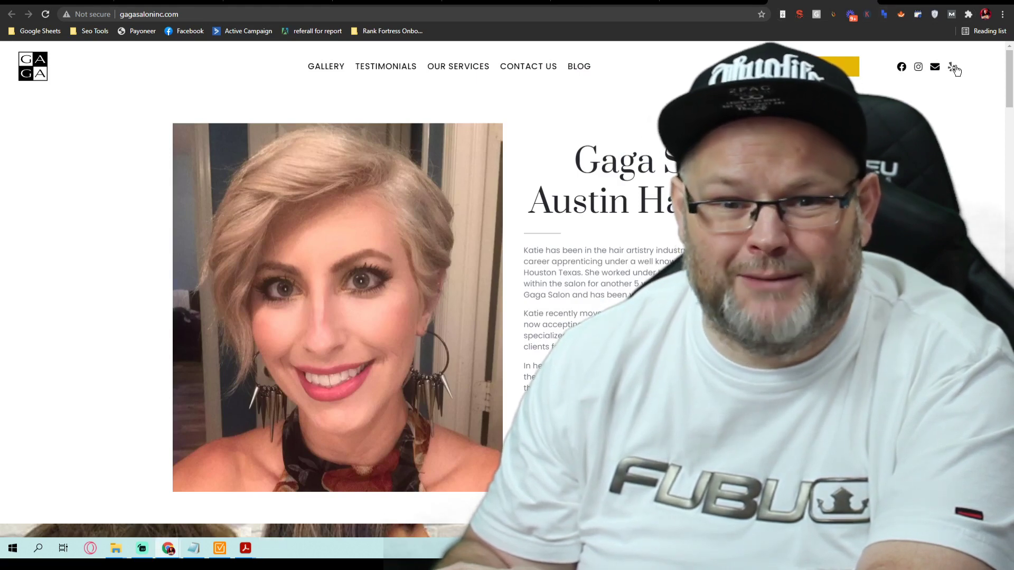
pyautogui.click(951, 67)
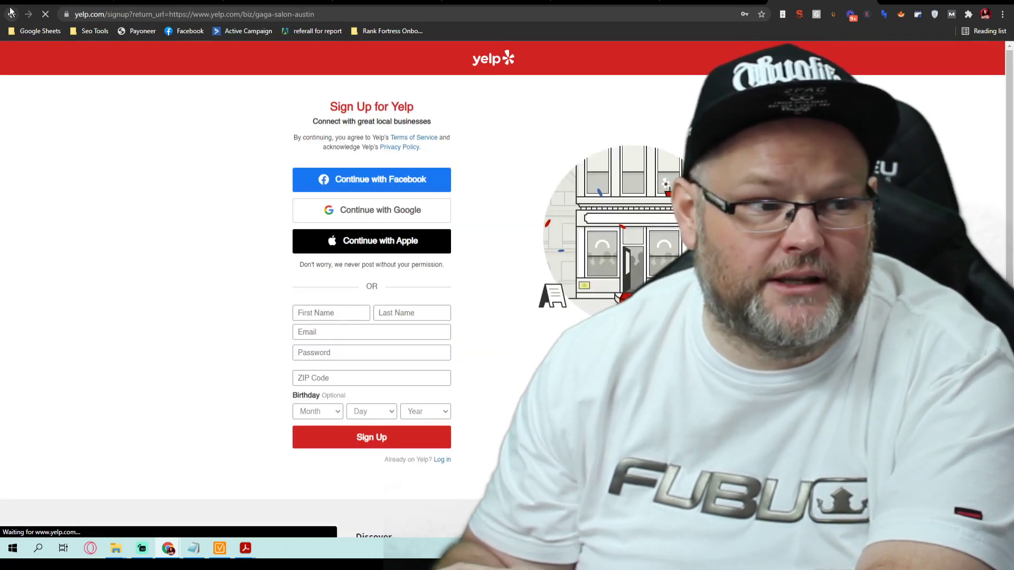
pyautogui.click(10, 14)
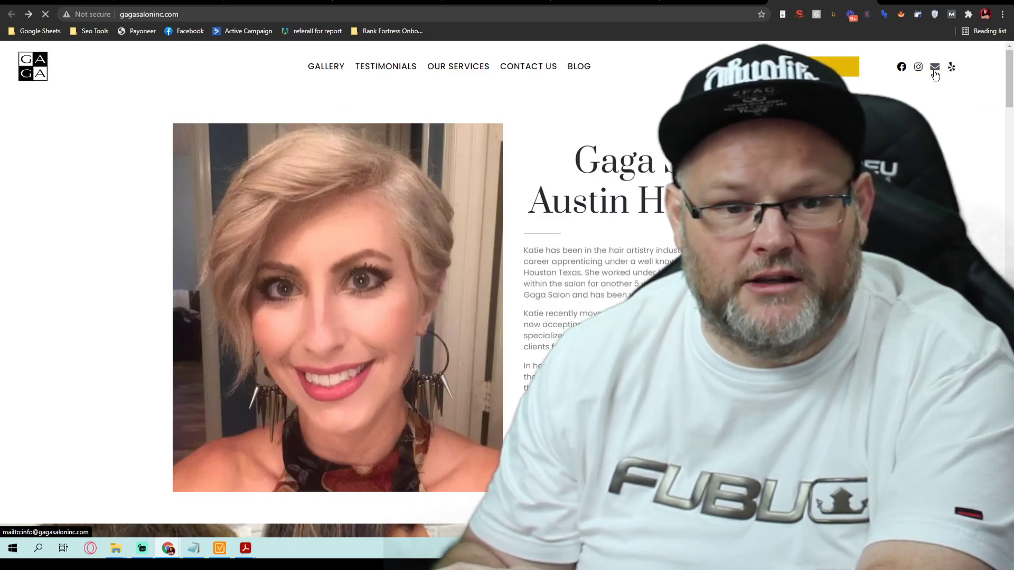
pyautogui.click(951, 66)
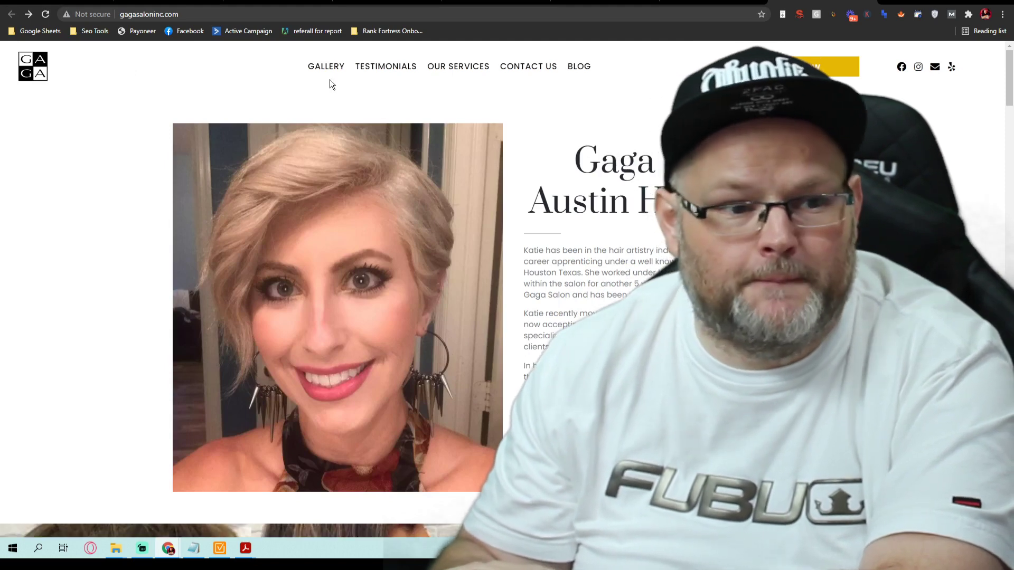
pyautogui.moveTo(645, 96)
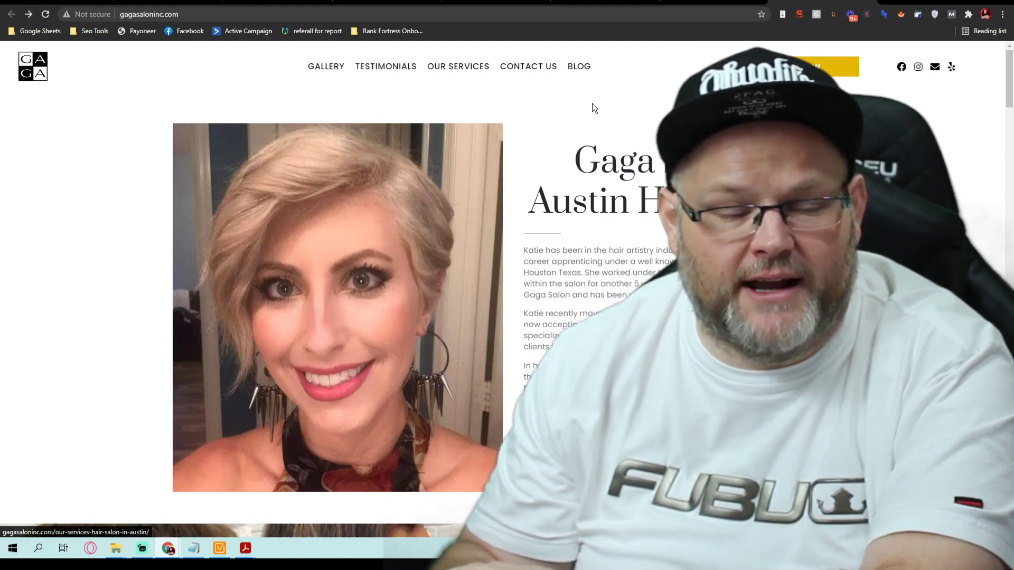
# - Scroll down through the page's sections and back up to the top
pyautogui.scroll(-3)
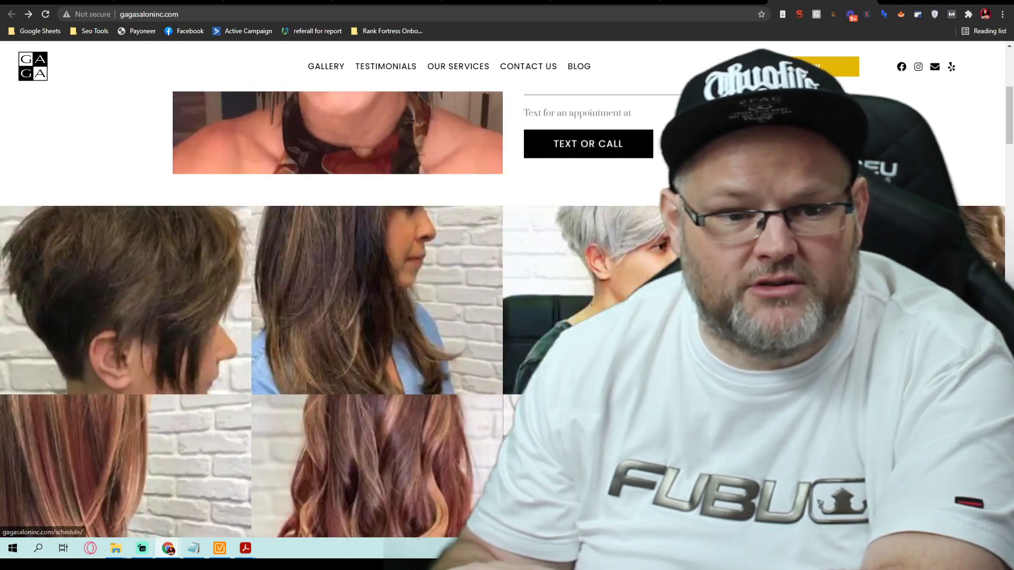
pyautogui.moveTo(478, 421)
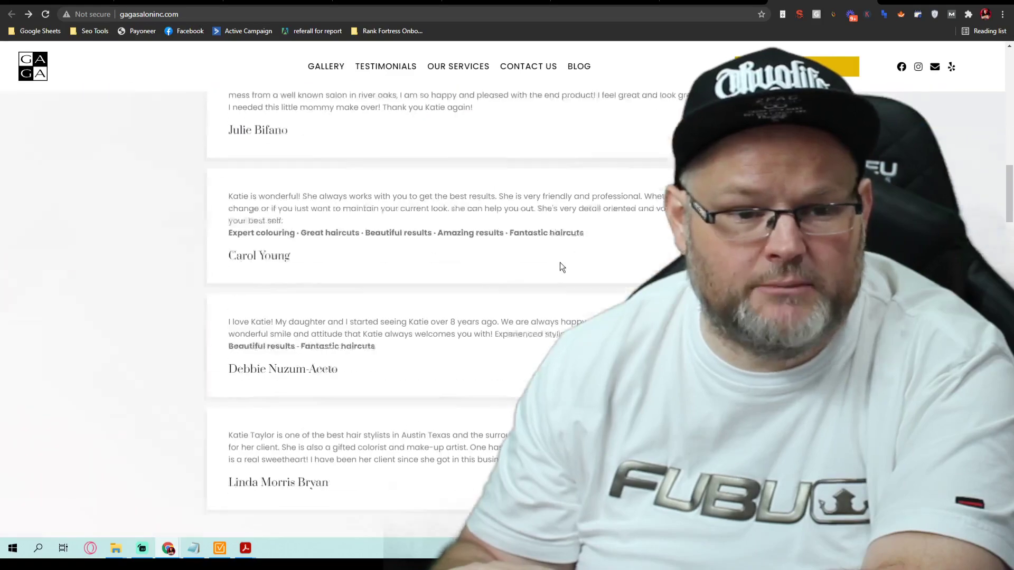
pyautogui.scroll(-3)
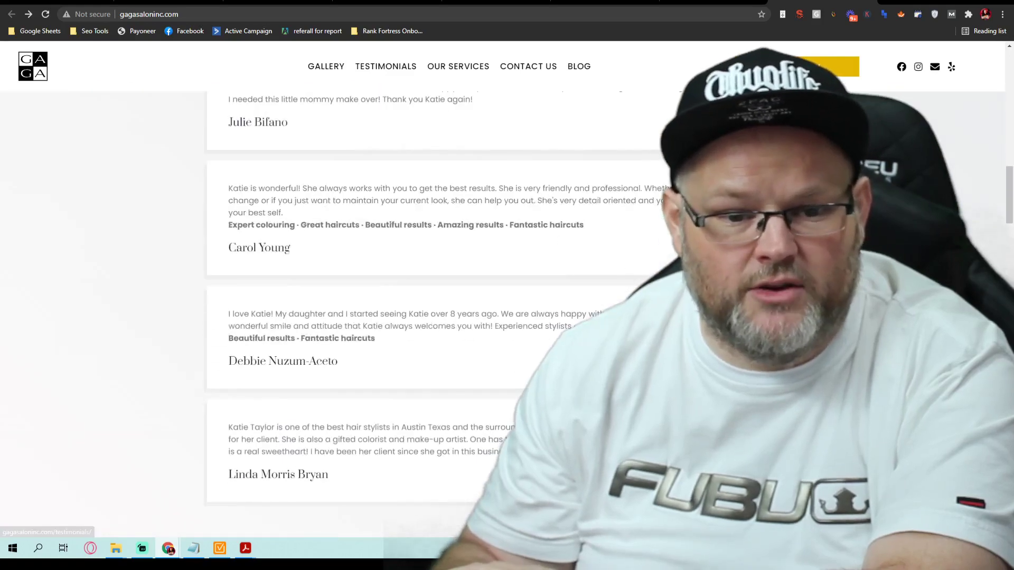
pyautogui.scroll(-3)
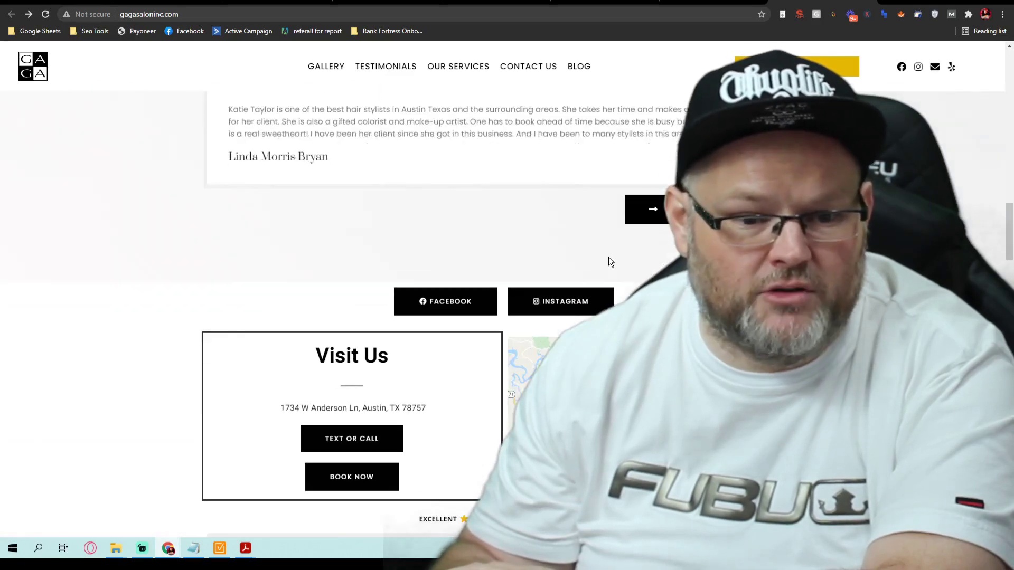
pyautogui.scroll(-3)
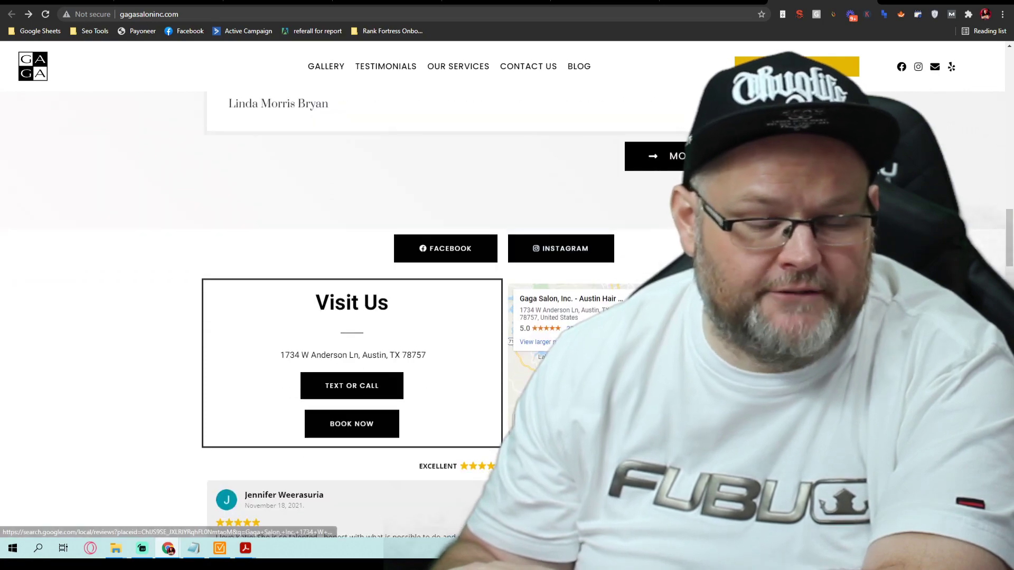
pyautogui.scroll(-3)
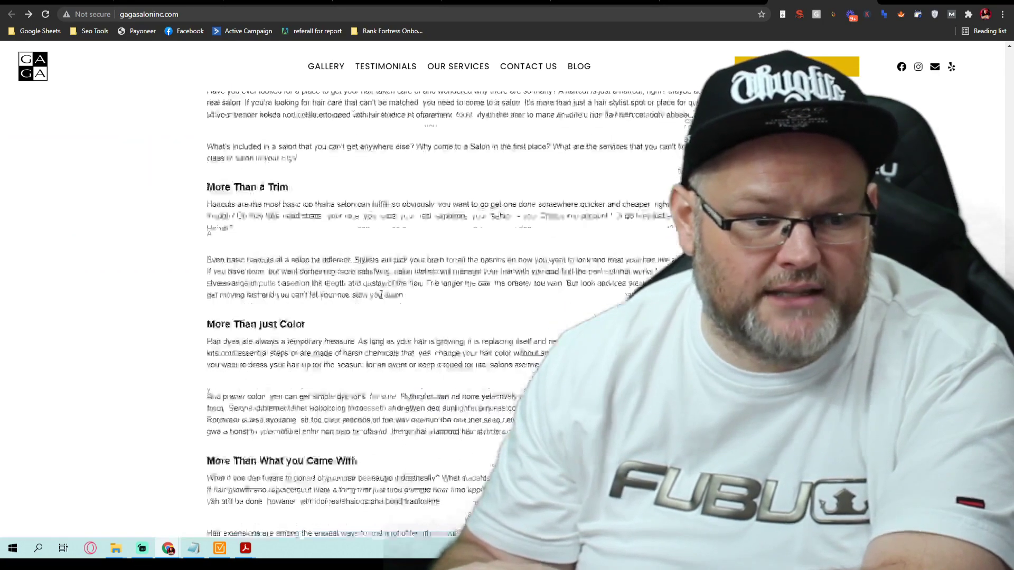
pyautogui.scroll(-3)
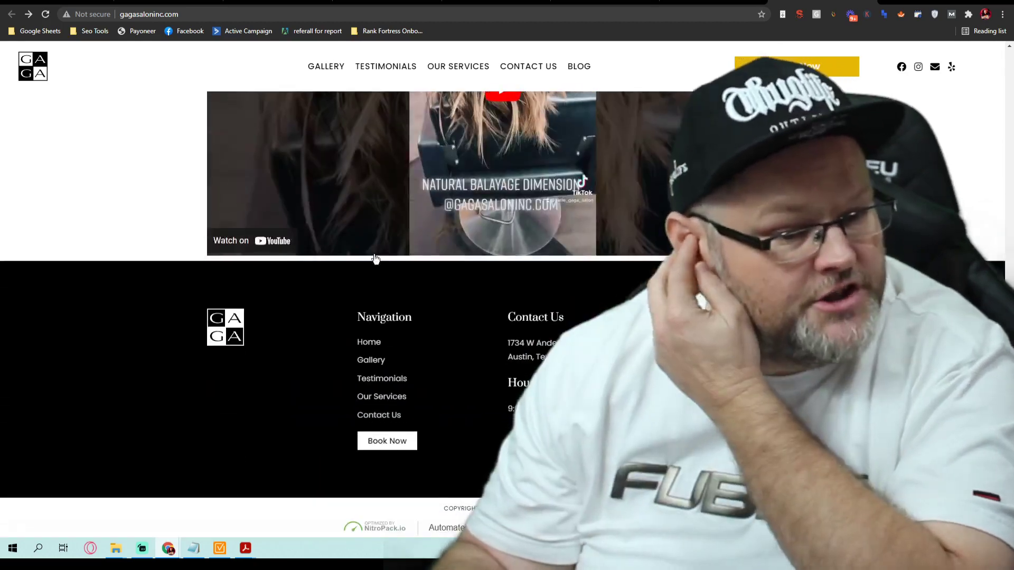
pyautogui.scroll(3)
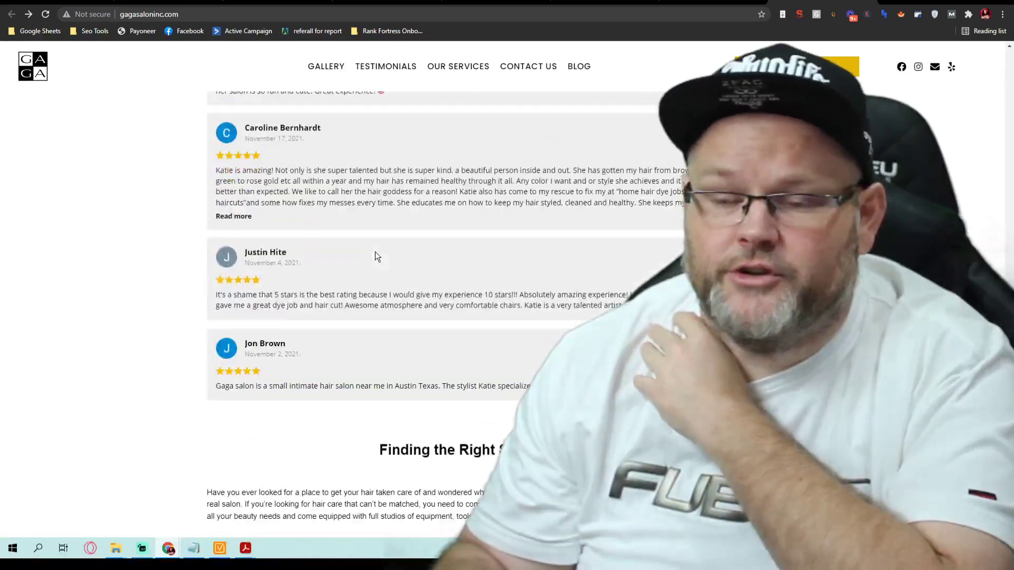
pyautogui.scroll(3)
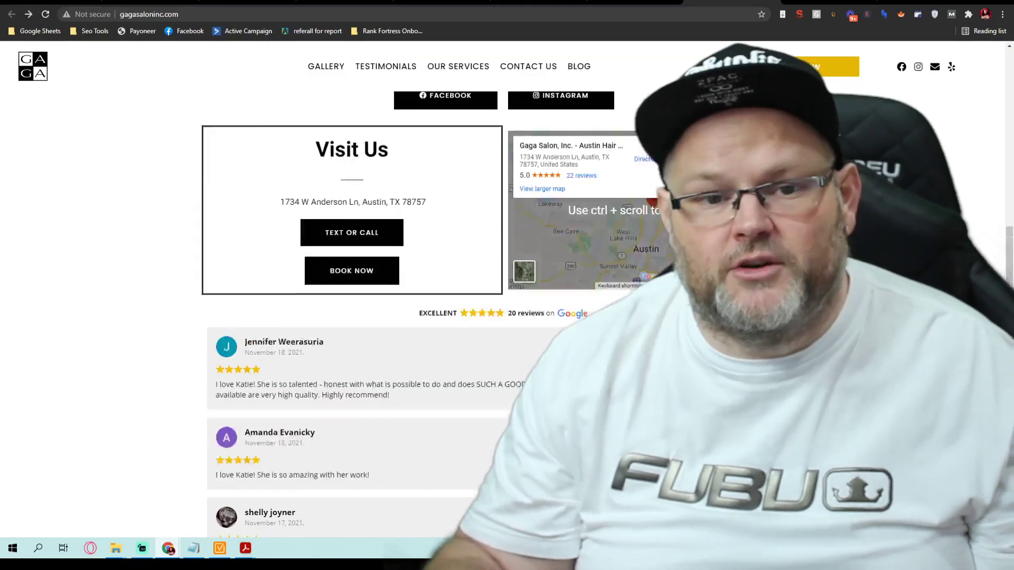
pyautogui.scroll(3)
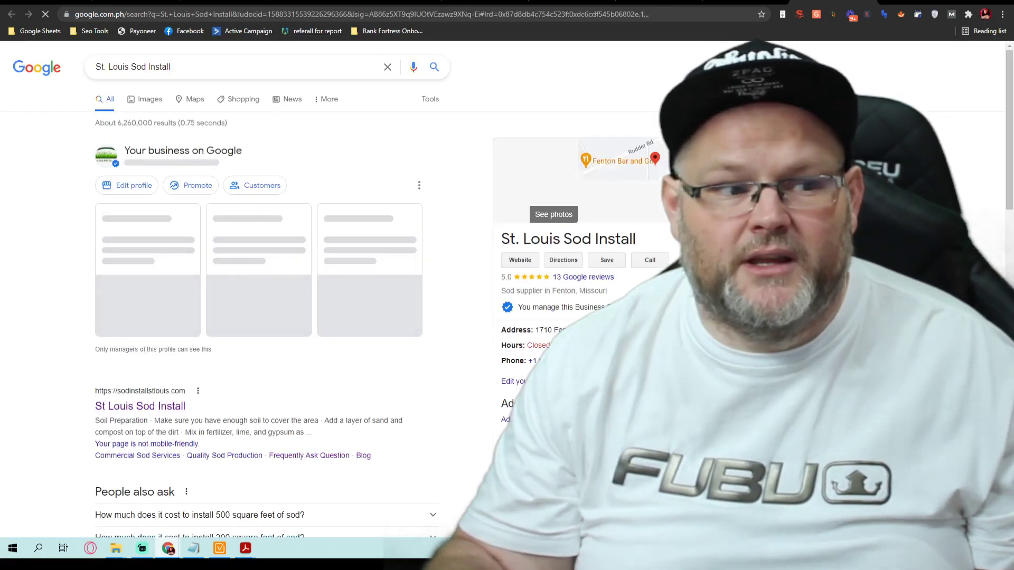
# - Review the St. Louis Sod Install site's sod, FAQ and testimonial sections and a reviewer's Google Maps profile
pyautogui.click(582, 277)
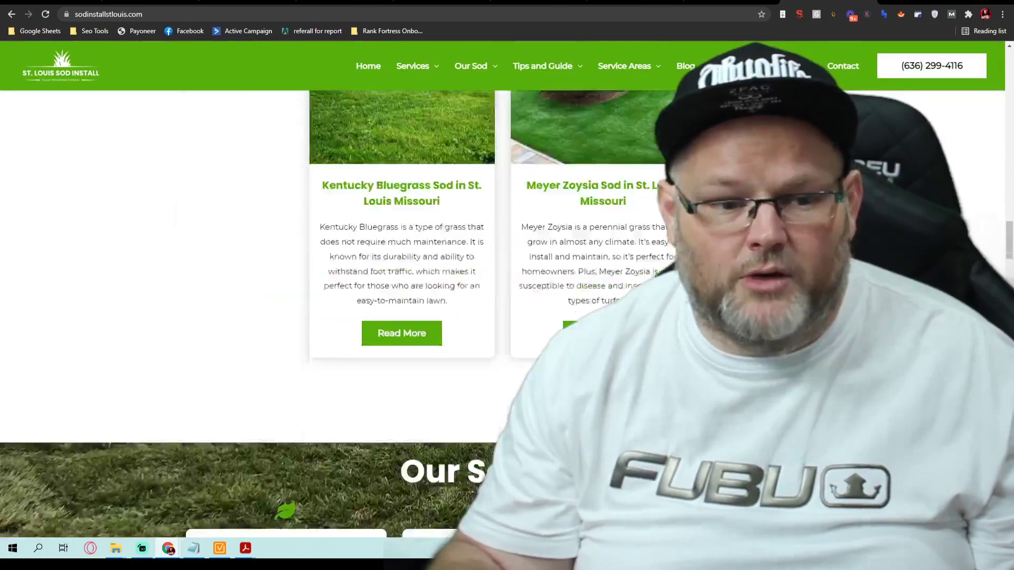
pyautogui.scroll(-3)
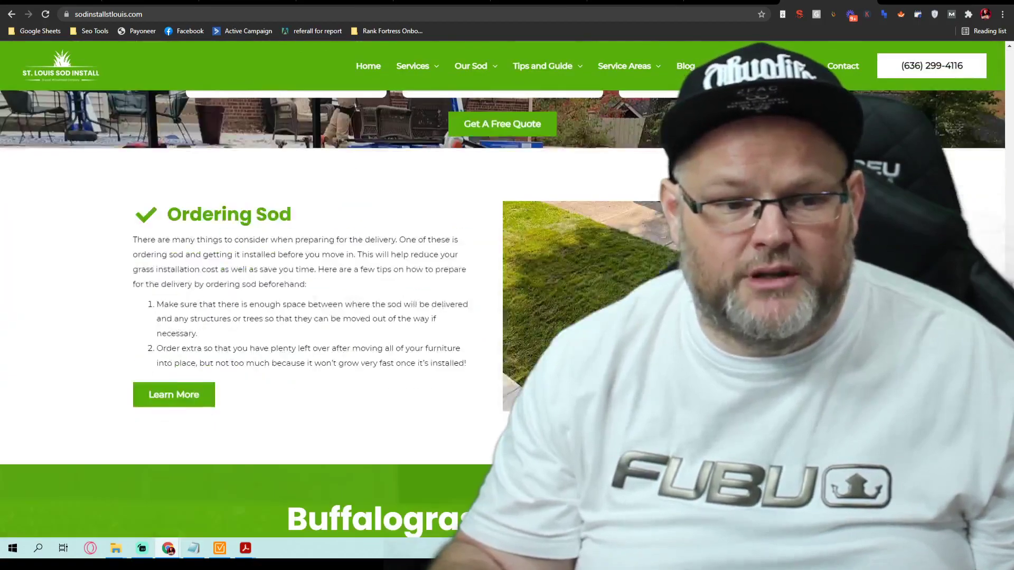
pyautogui.scroll(-3)
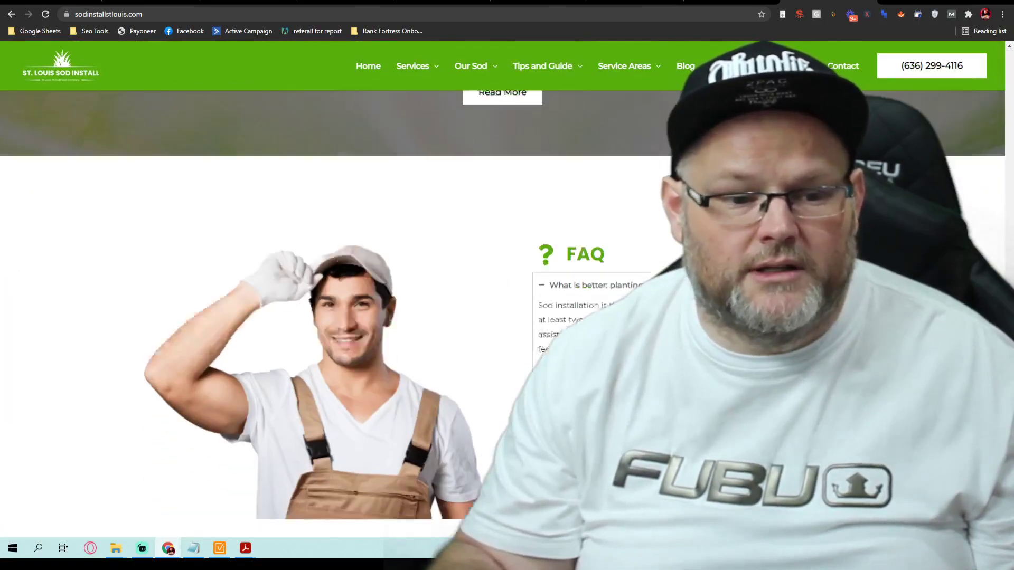
pyautogui.scroll(-3)
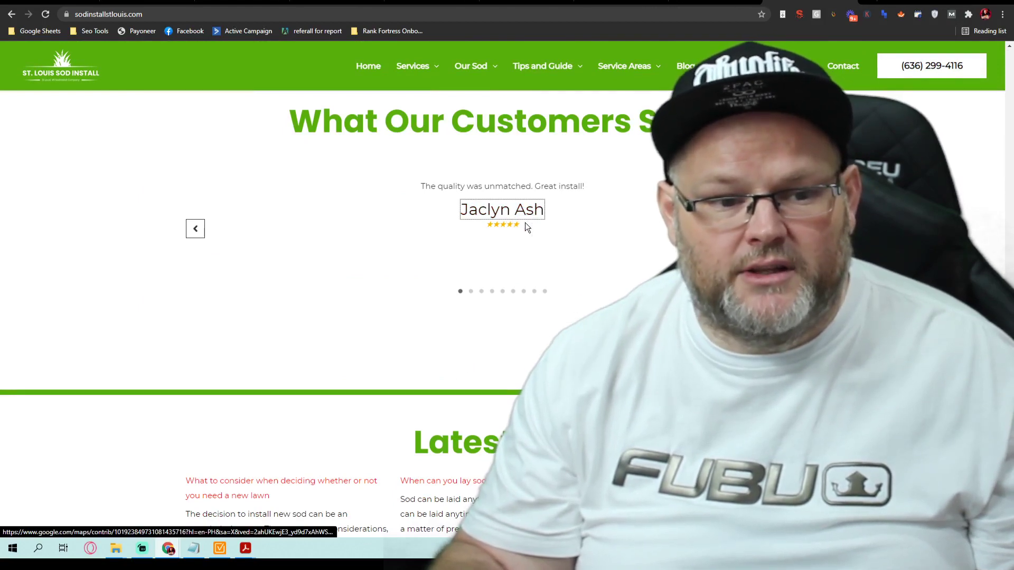
pyautogui.click(500, 209)
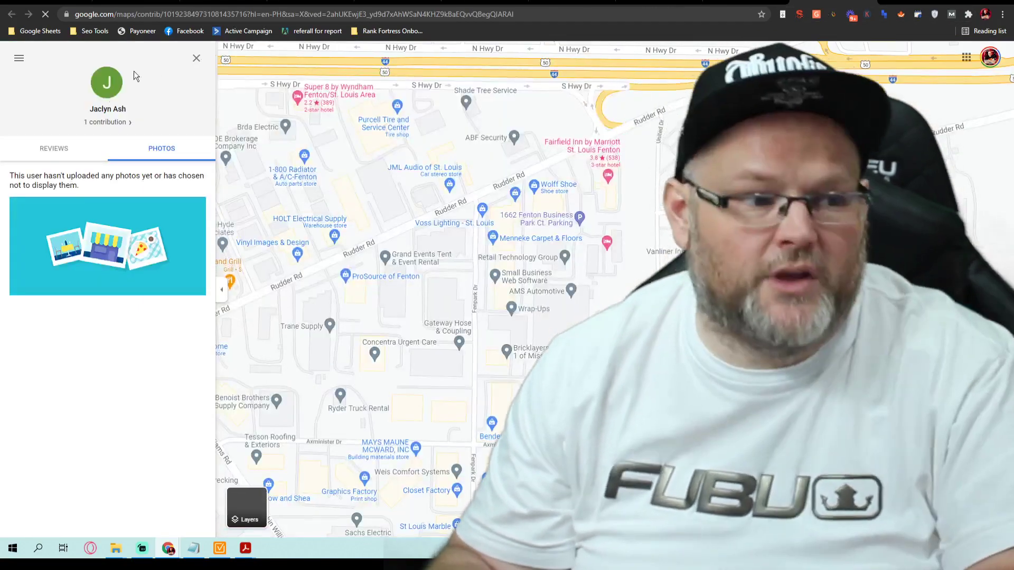
pyautogui.click(54, 148)
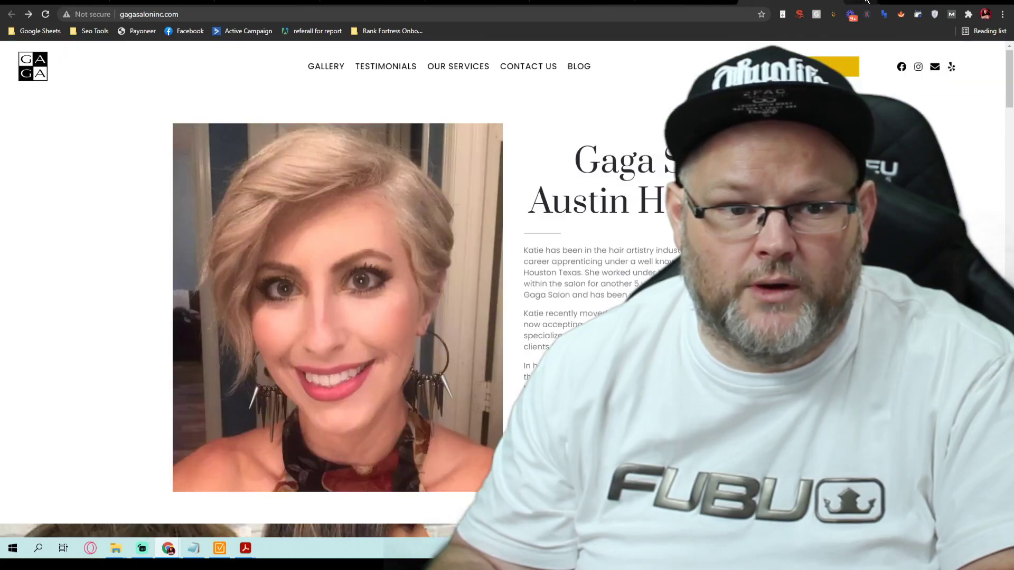
# - Scroll the Gaga Salon homepage through visit details, reviews, video feed and footer, back to the stylist bio
pyautogui.scroll(-3)
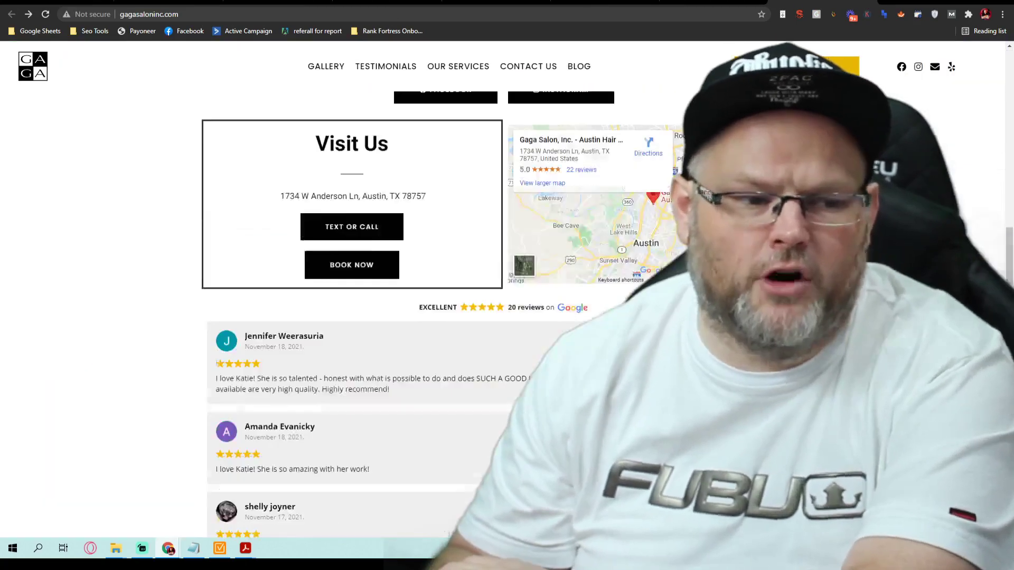
pyautogui.scroll(-3)
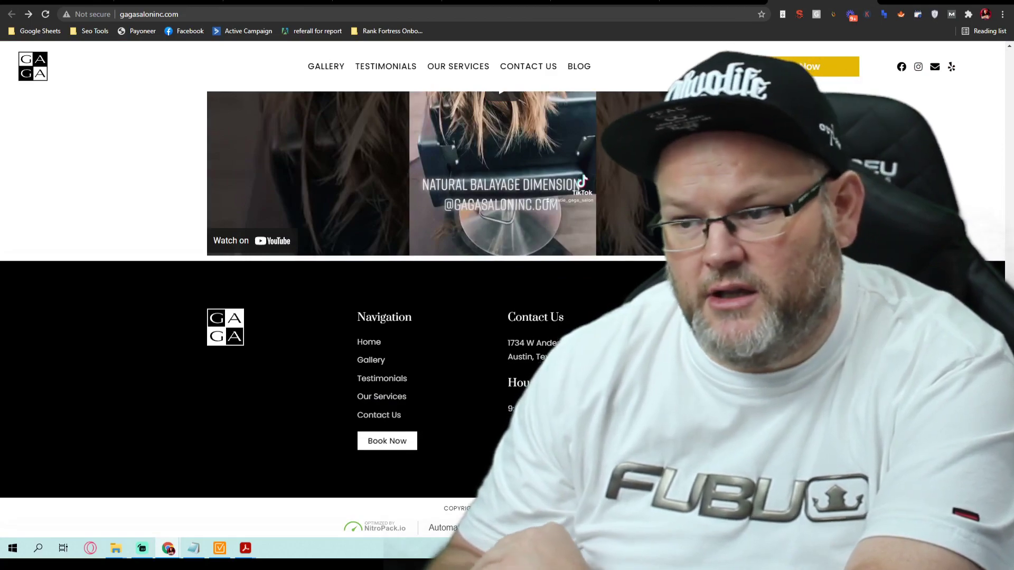
pyautogui.scroll(-3)
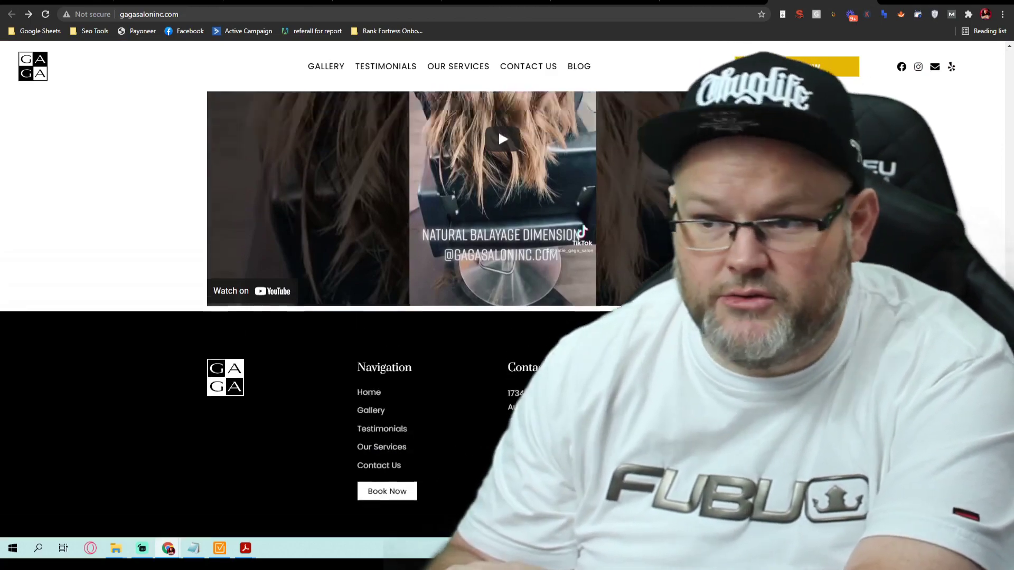
pyautogui.scroll(3)
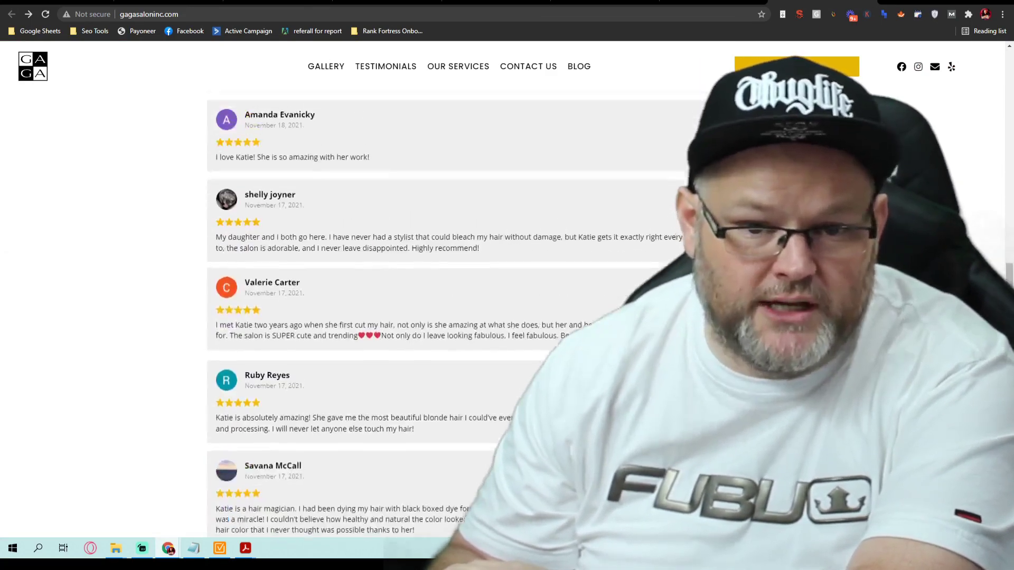
pyautogui.scroll(3)
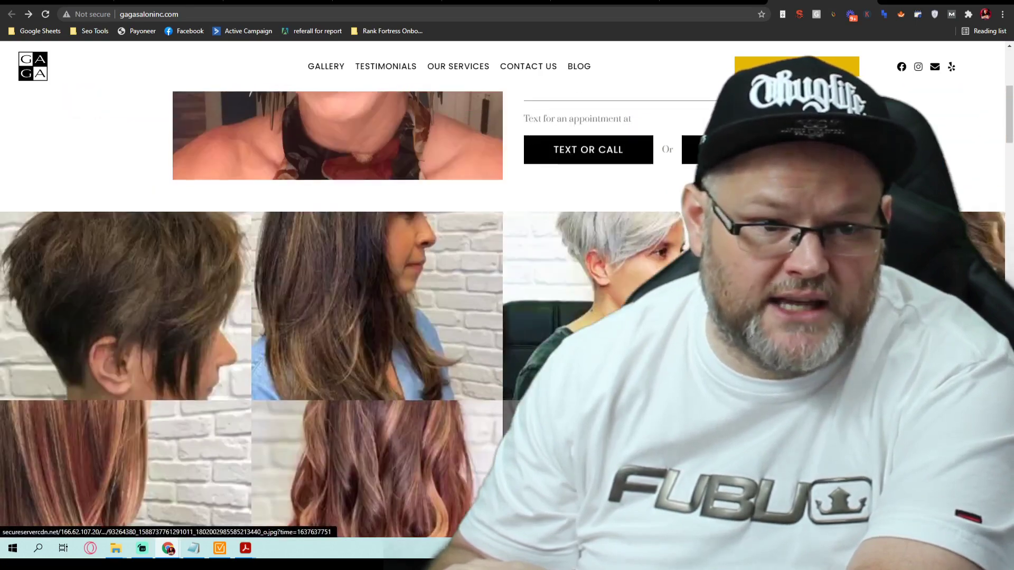
pyautogui.scroll(3)
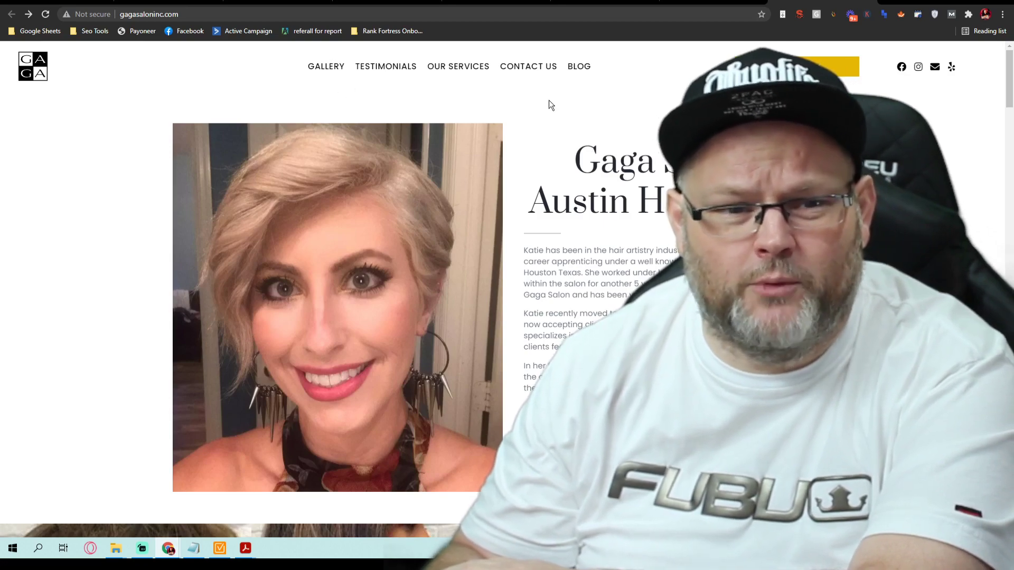
pyautogui.scroll(-3)
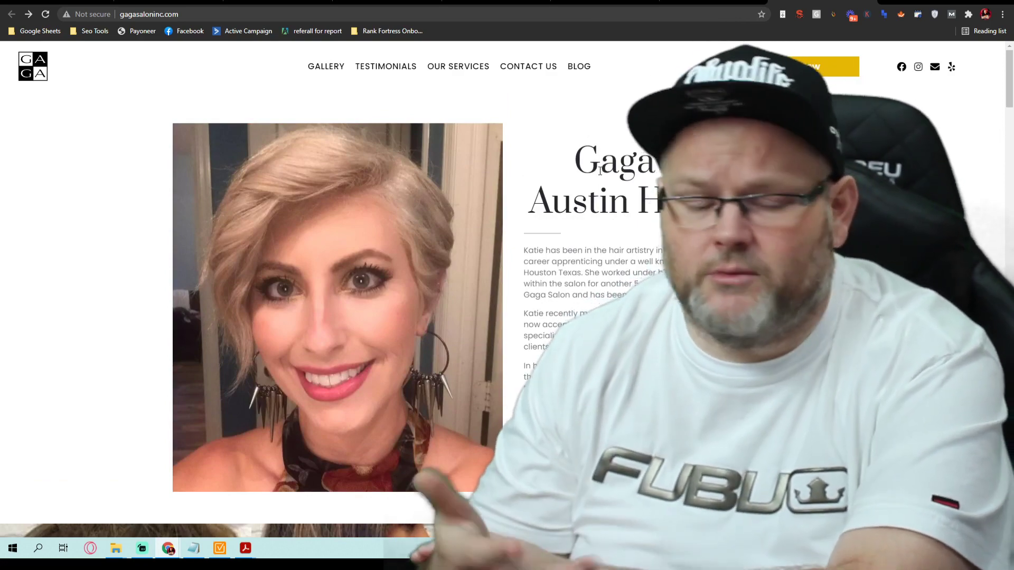
pyautogui.moveTo(243, 548)
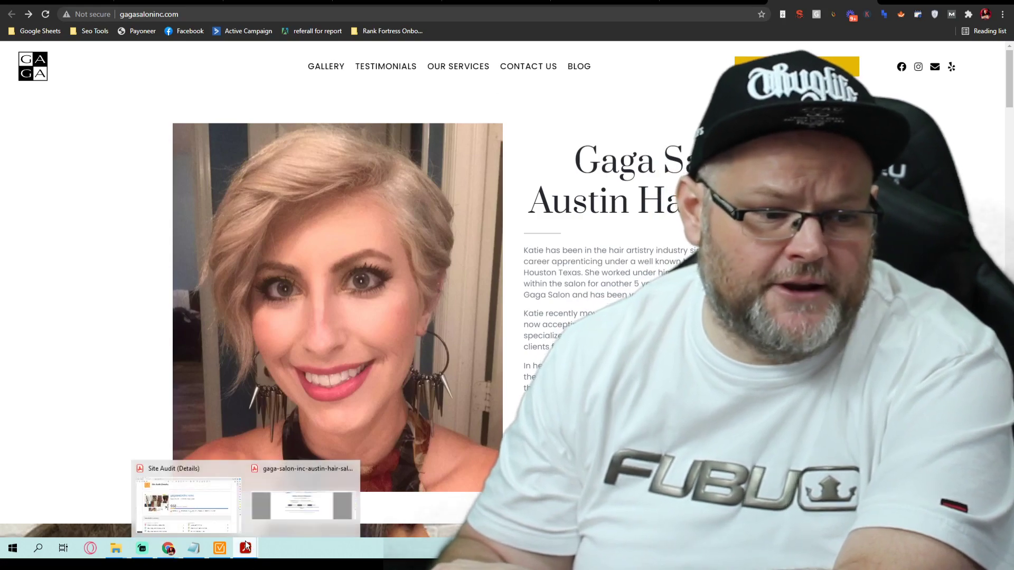
# - Review the gagasaloninc.com Site Audit summary with its 558 issues, redirect and encoding checks
pyautogui.click(186, 501)
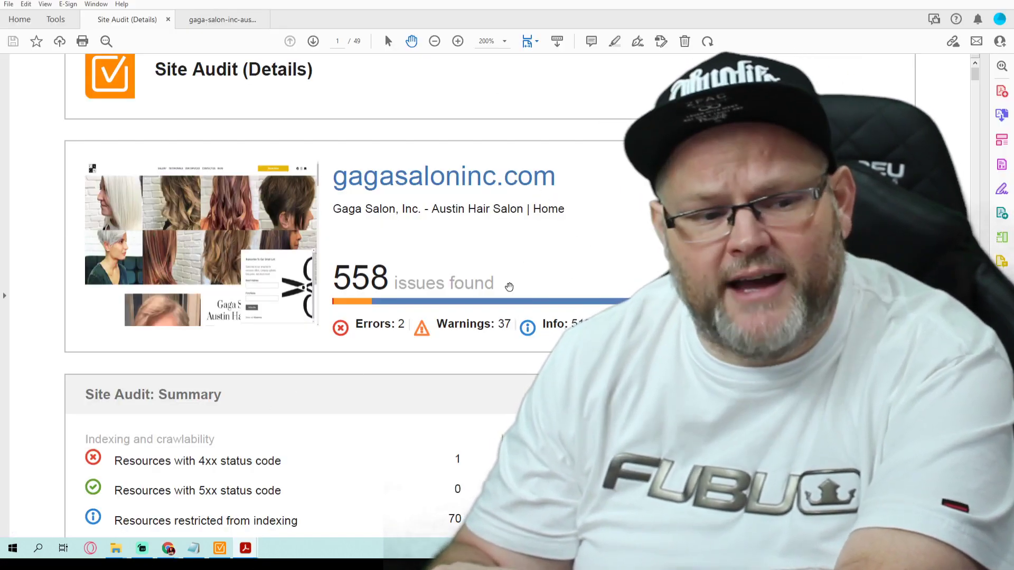
pyautogui.scroll(-3)
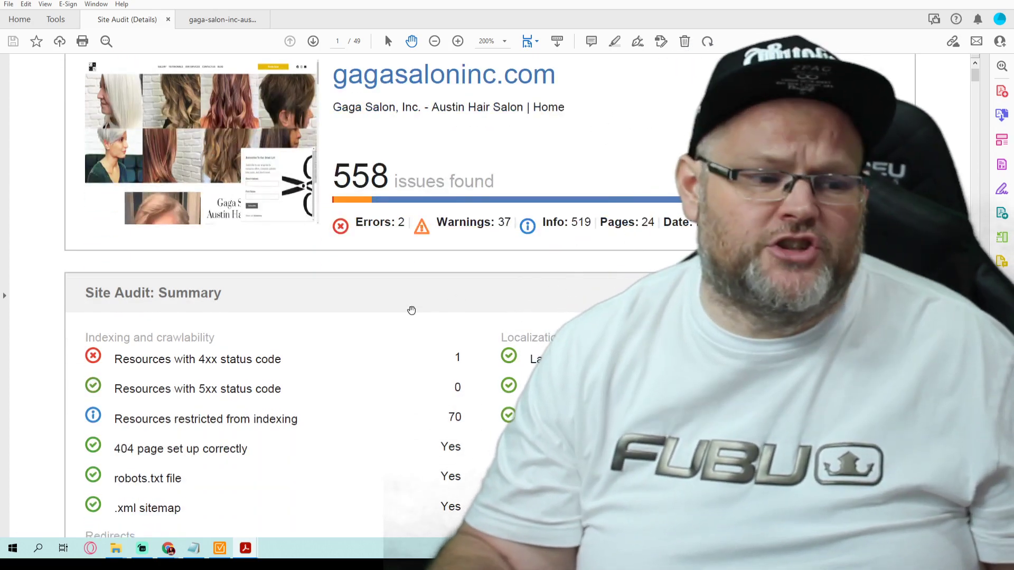
pyautogui.scroll(-3)
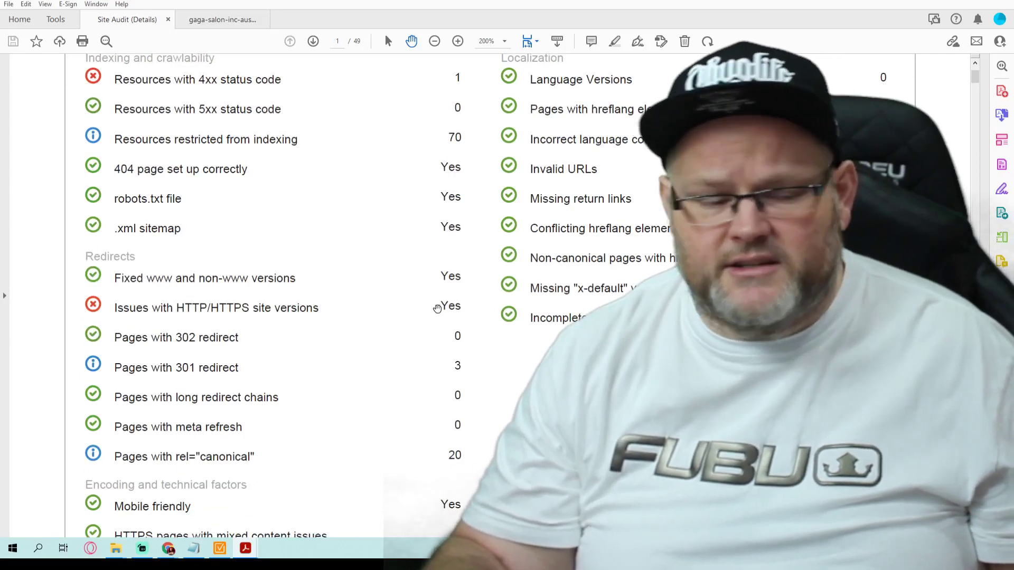
pyautogui.scroll(-3)
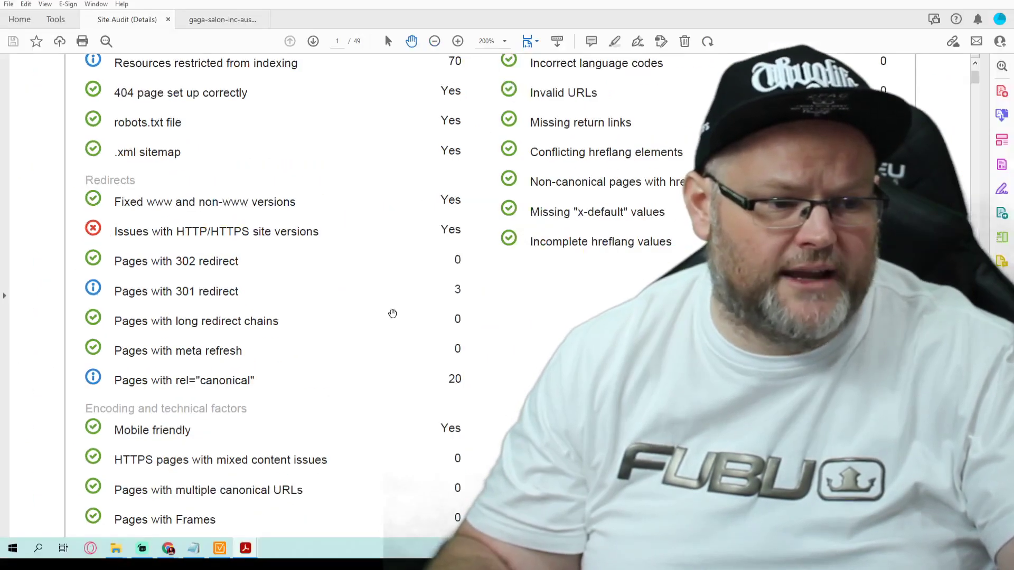
pyautogui.scroll(-3)
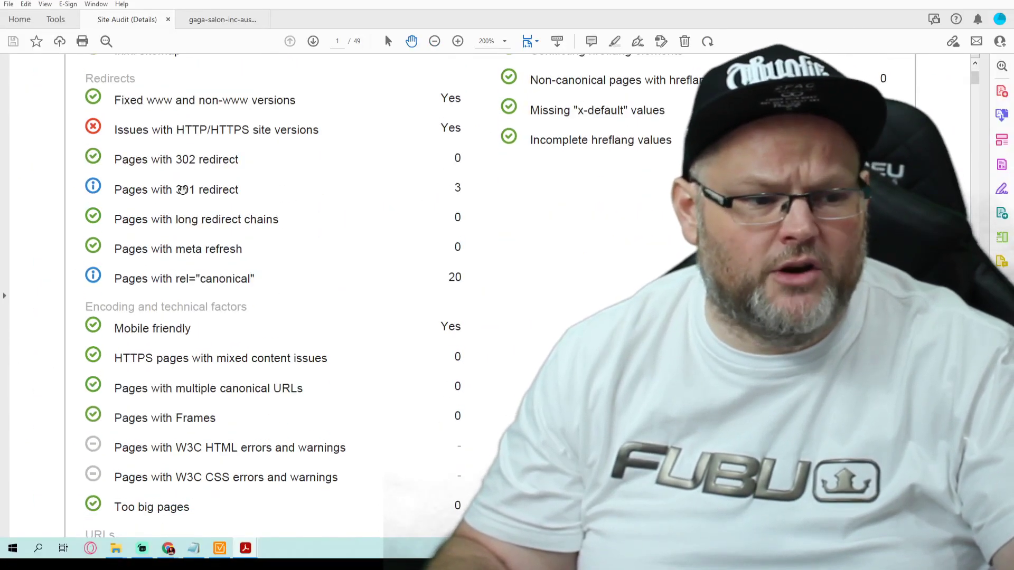
pyautogui.scroll(-3)
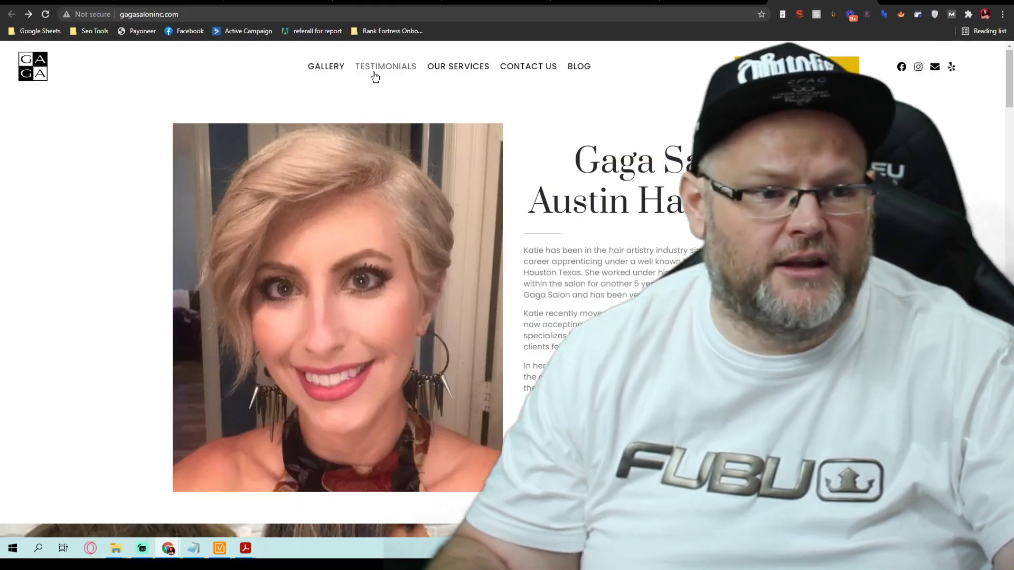
# - Open the Testimonials page showing the What People Say client reviews
pyautogui.click(385, 66)
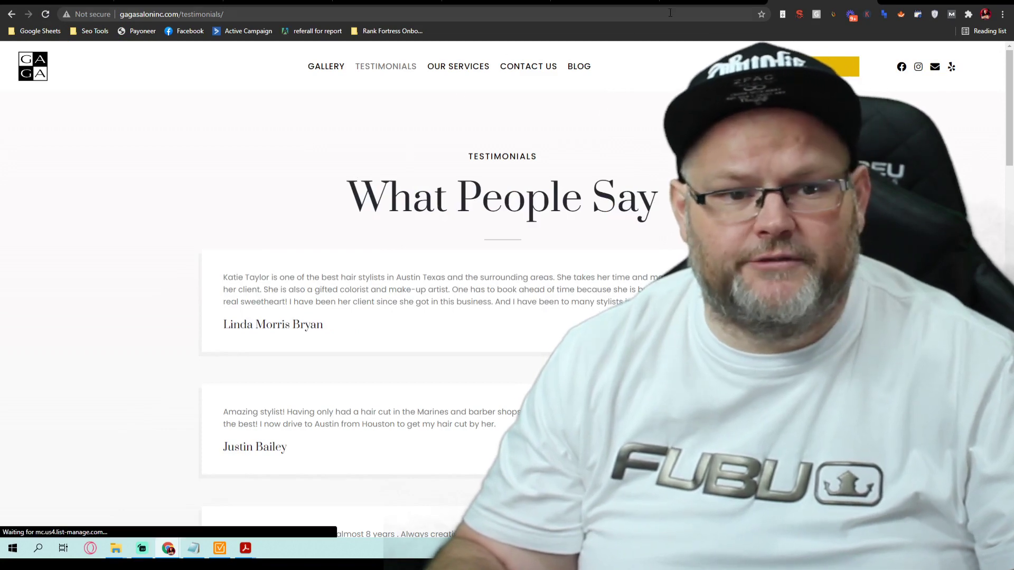
pyautogui.moveTo(581, 248)
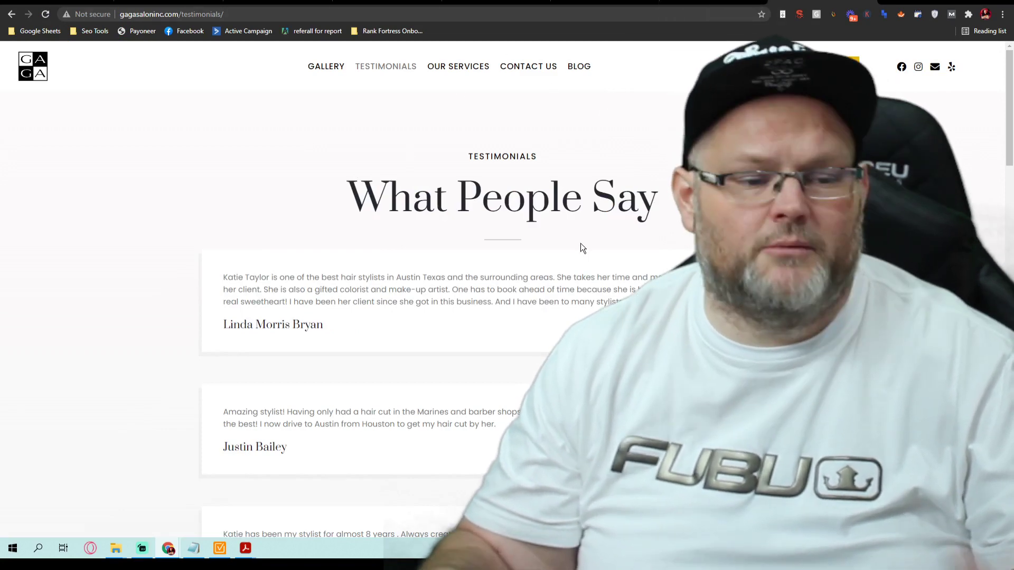
pyautogui.moveTo(305, 468)
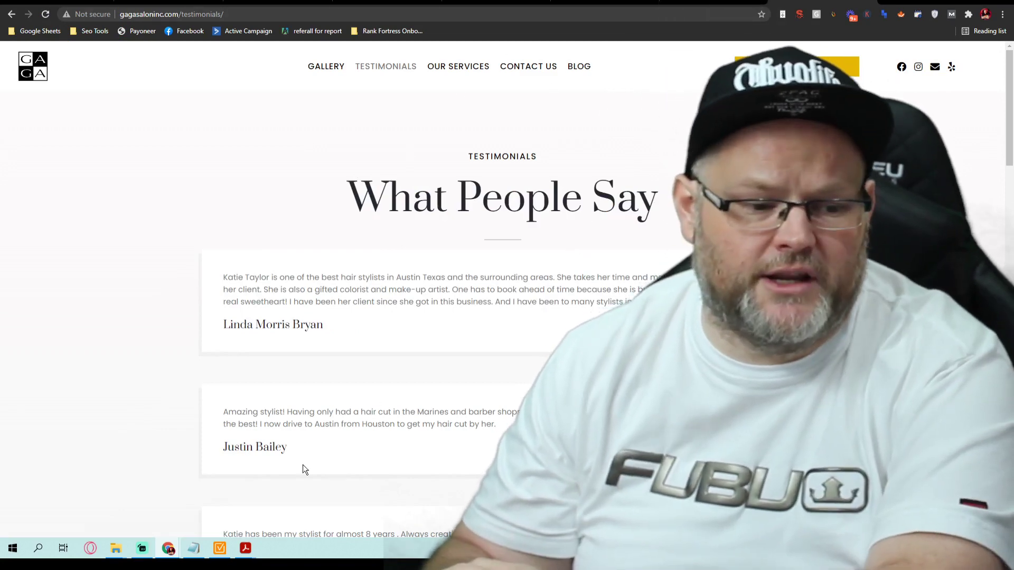
pyautogui.moveTo(244, 548)
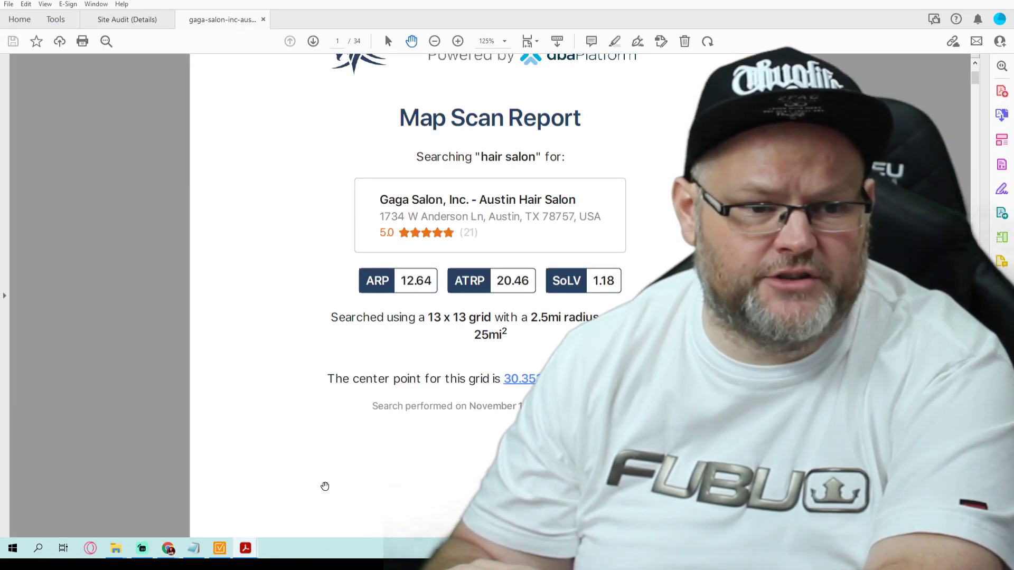
# - Review the hair salon Map Scan Report, moving between its summary figures and the Austin ranking grid
pyautogui.scroll(3)
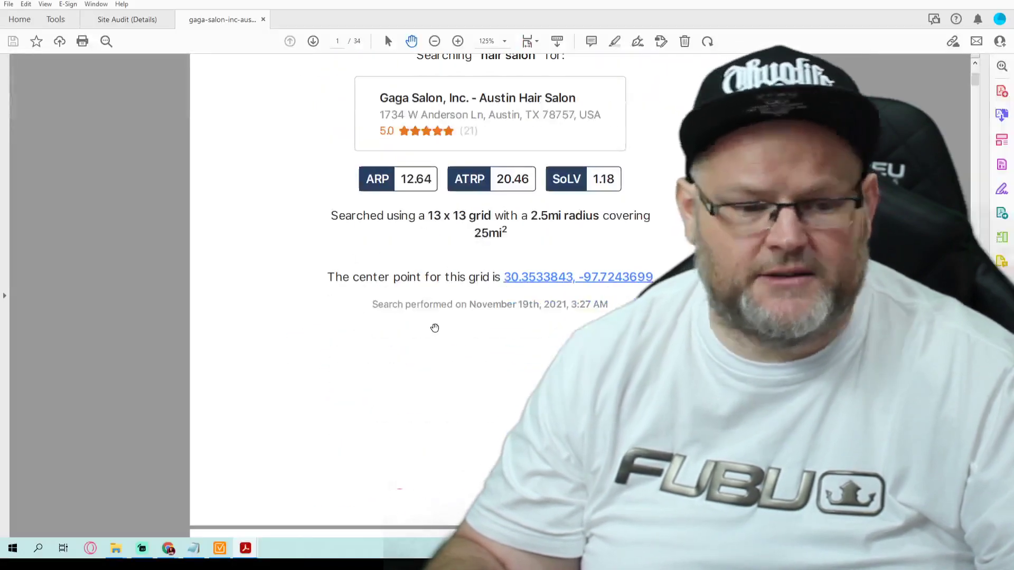
pyautogui.click(312, 41)
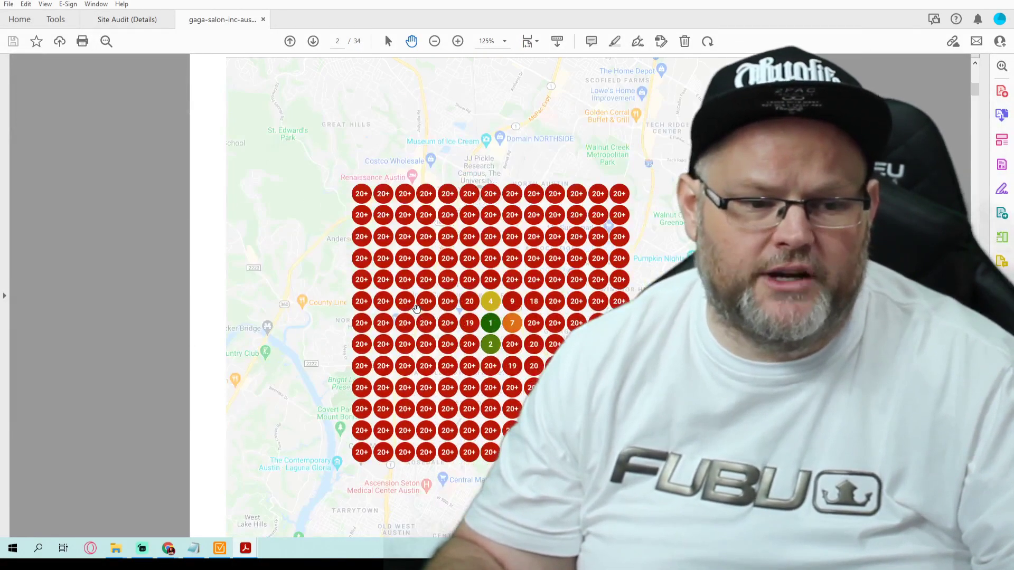
pyautogui.scroll(-3)
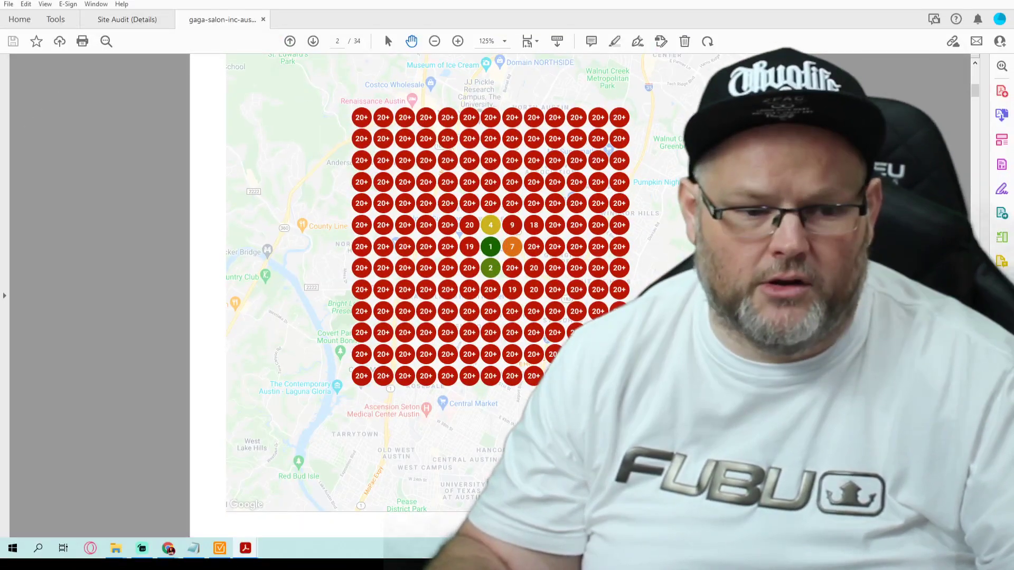
pyautogui.click(289, 41)
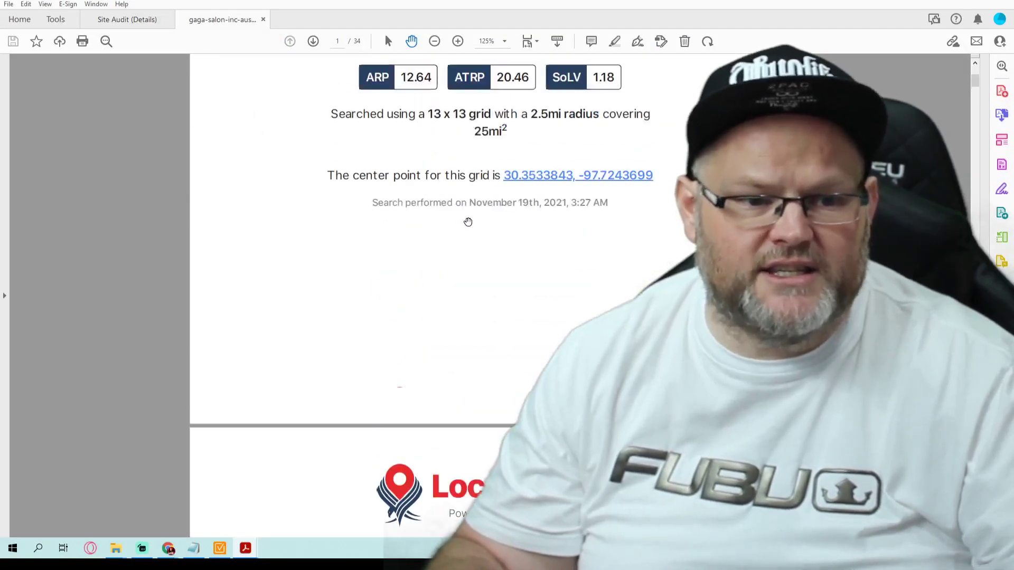
pyautogui.scroll(3)
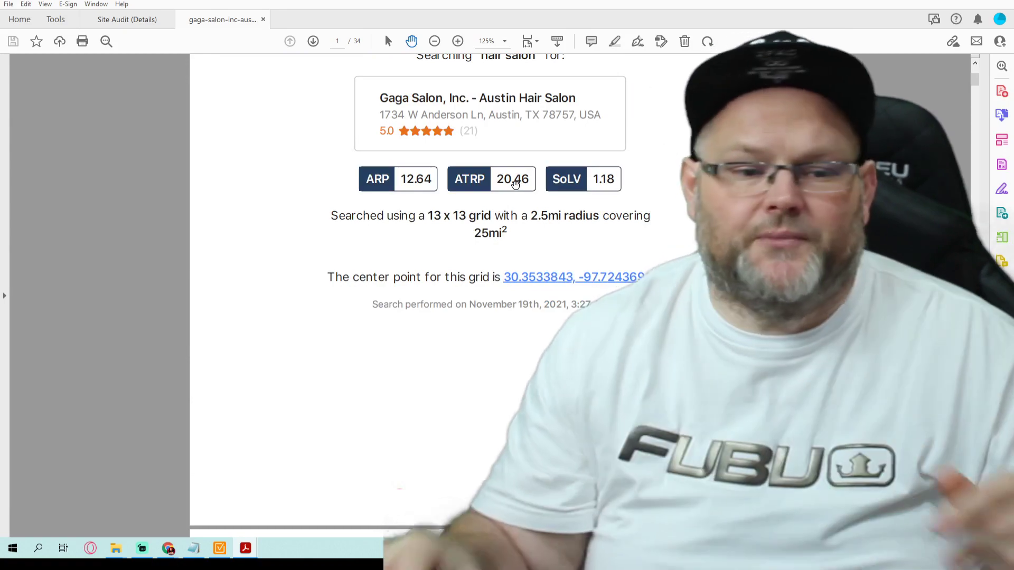
pyautogui.scroll(-3)
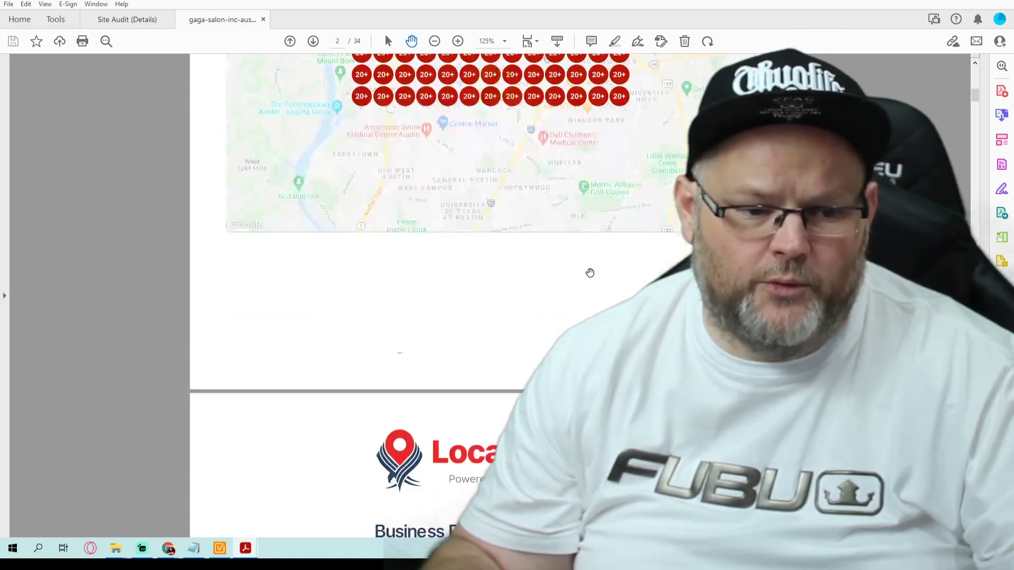
pyautogui.scroll(-3)
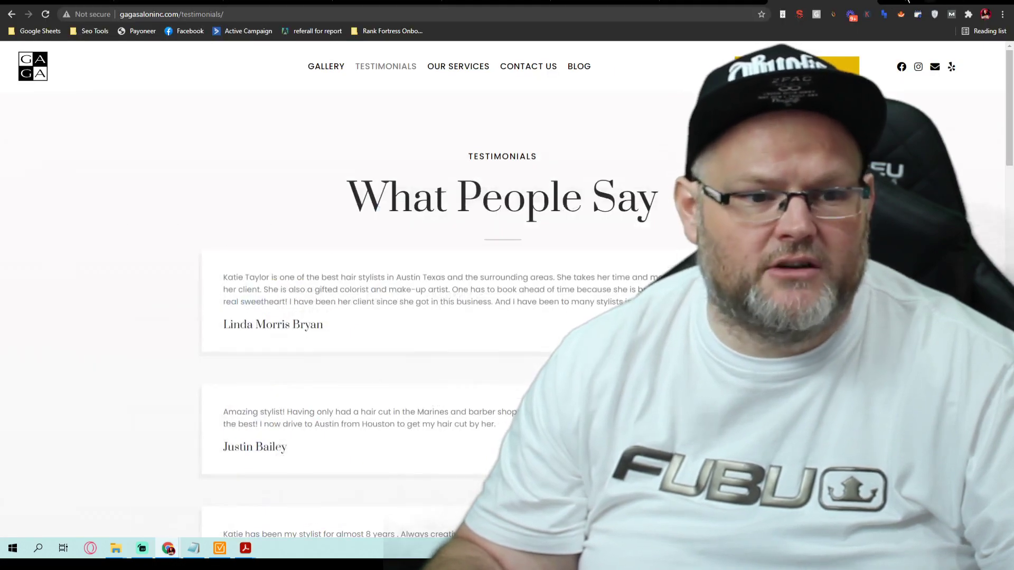
# - Scroll to the Visit Us block with the Austin address, map and 20 Google reviews
pyautogui.scroll(-3)
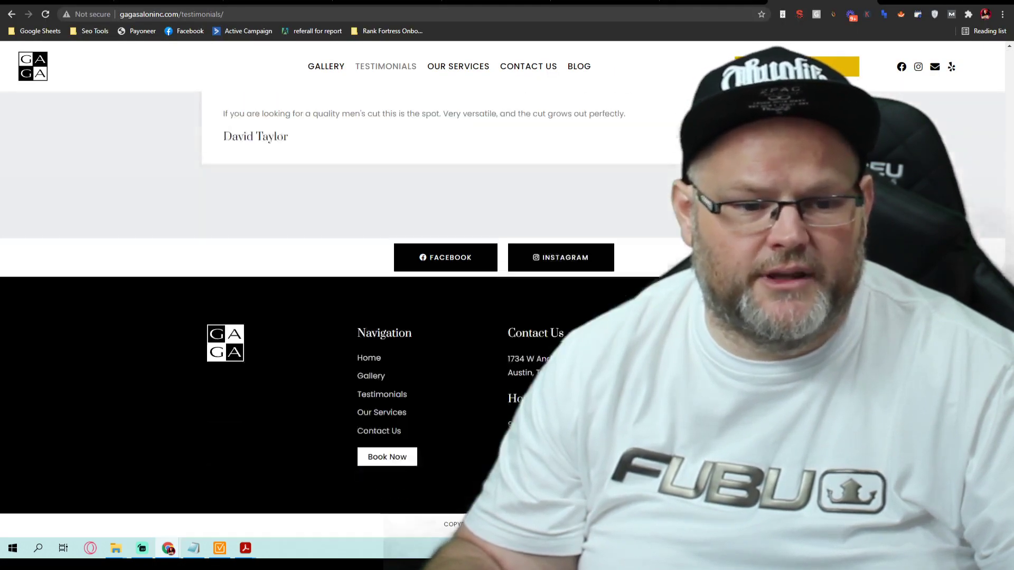
pyautogui.scroll(-3)
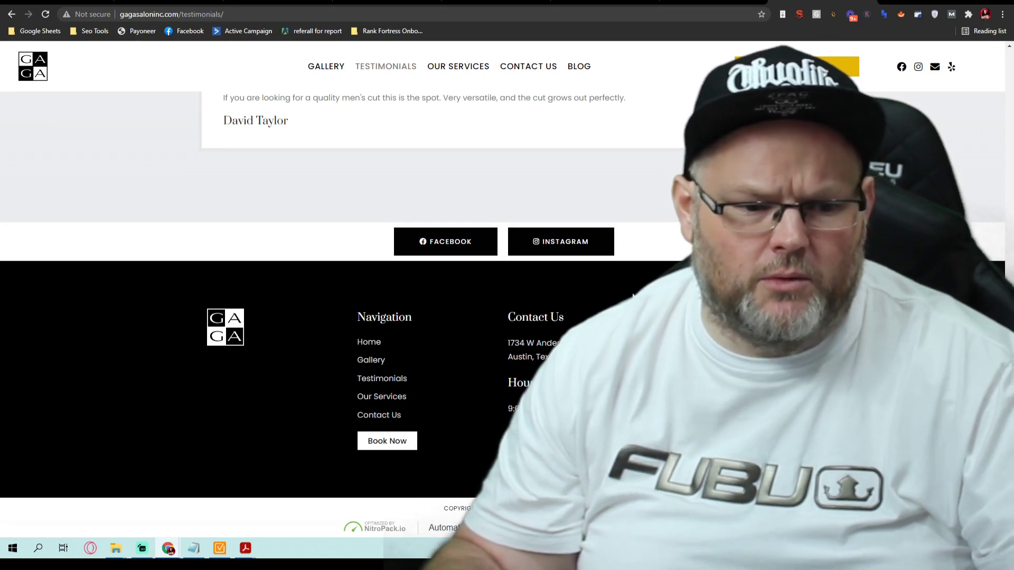
pyautogui.scroll(3)
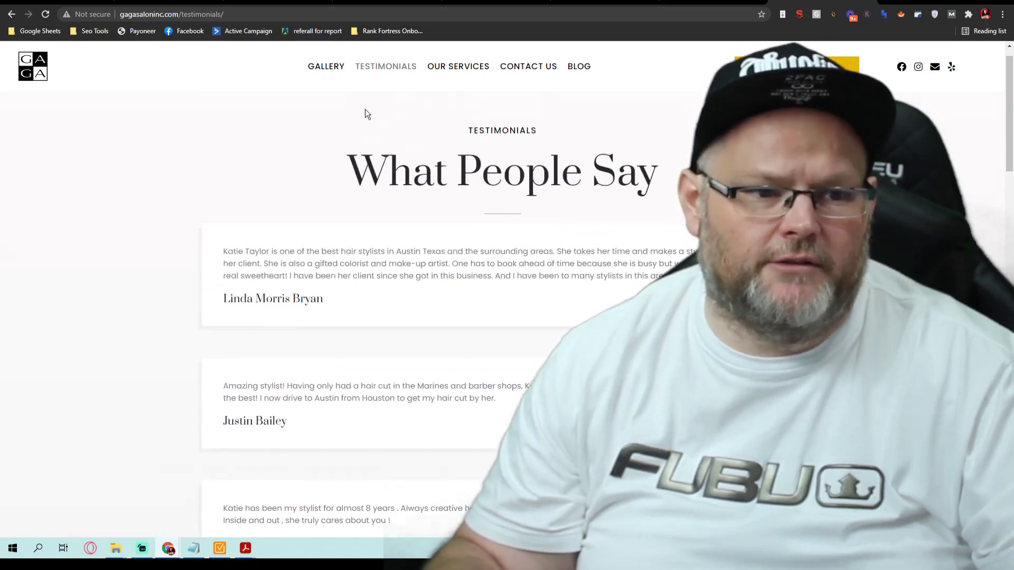
pyautogui.moveTo(33, 66)
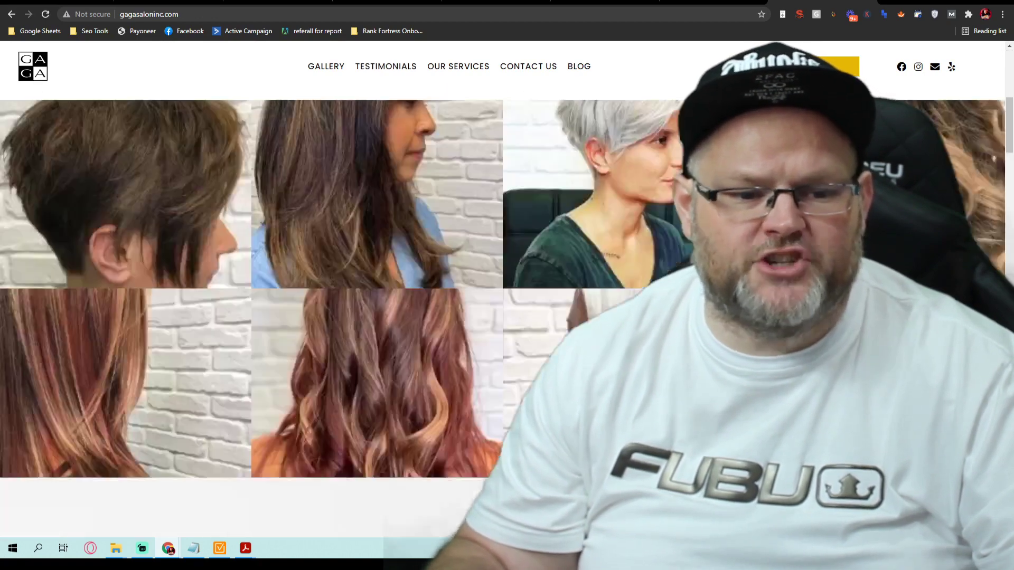
pyautogui.scroll(-3)
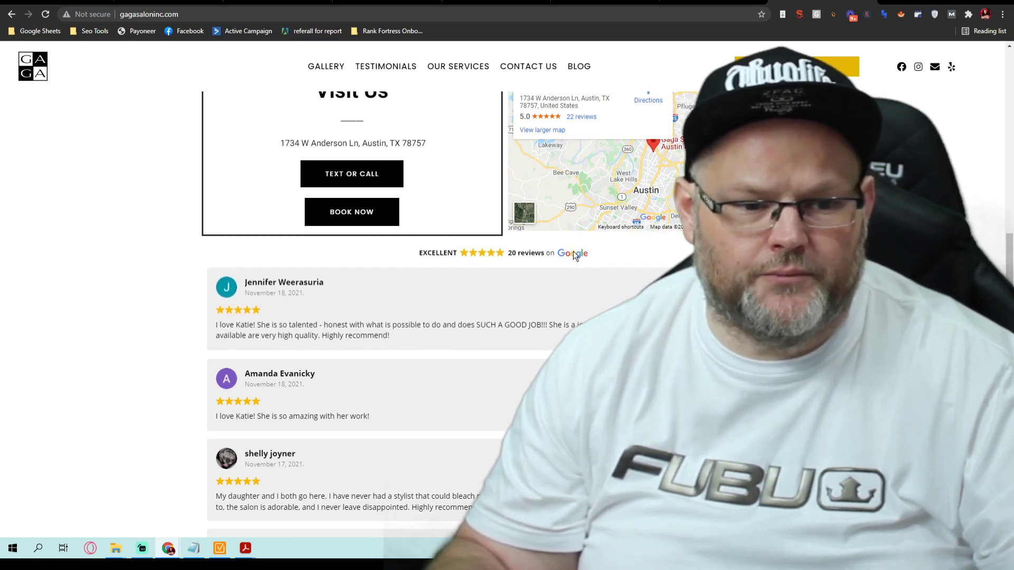
pyautogui.scroll(3)
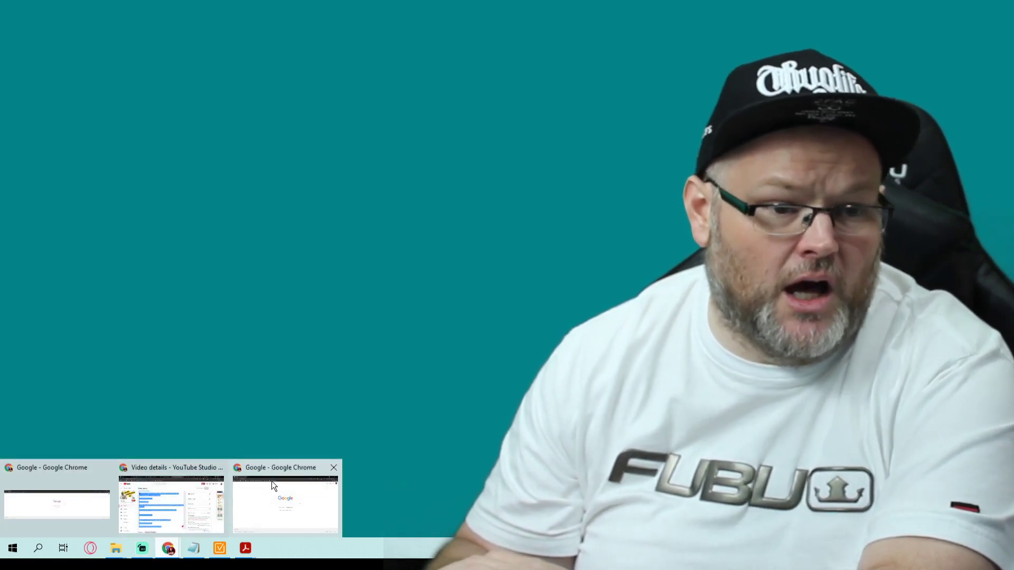
# - View the Rank Fortress $25 Content service page, then return to the Gaga Salon homepage
pyautogui.click(284, 500)
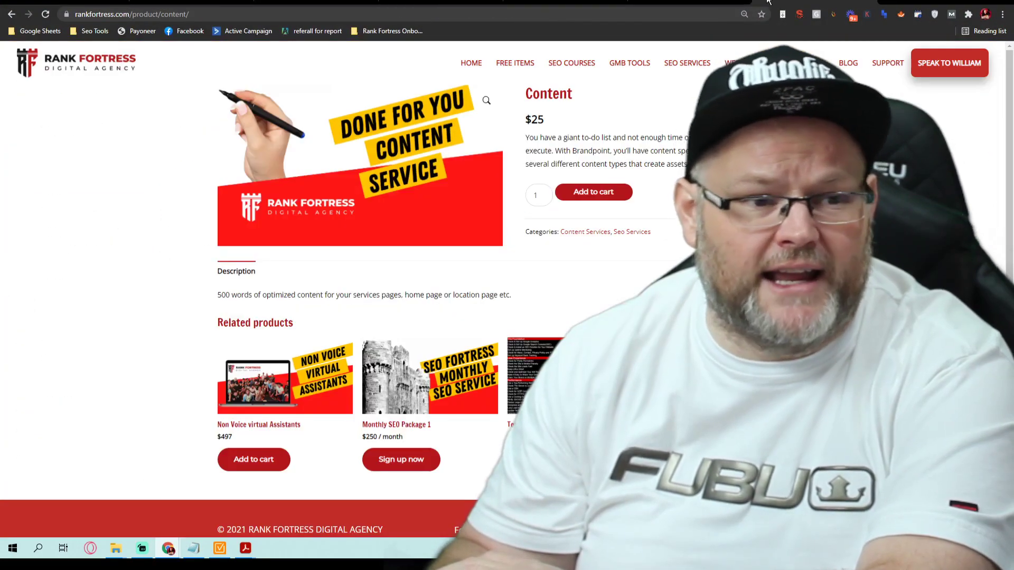
pyautogui.click(908, 12)
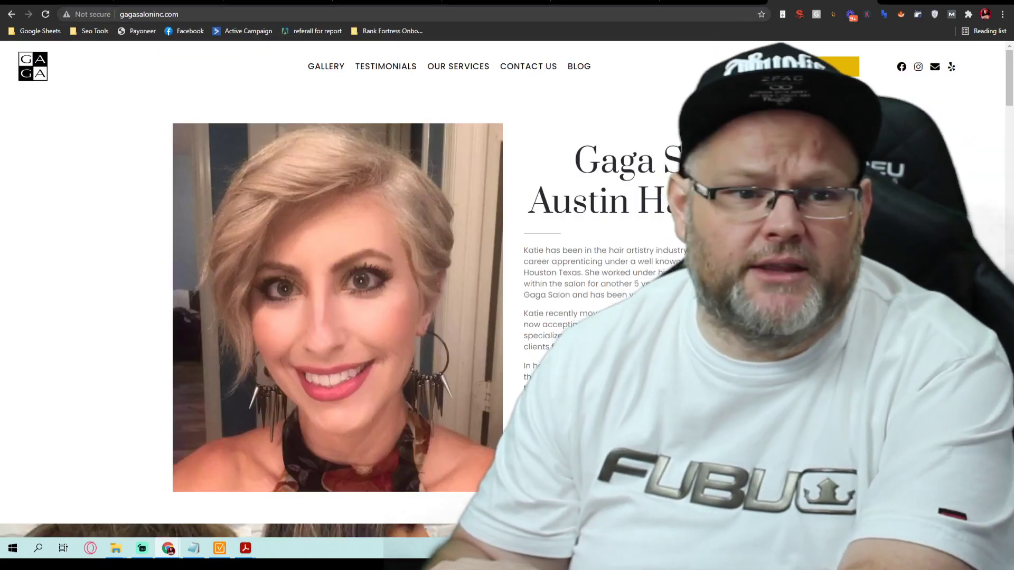
pyautogui.moveTo(244, 548)
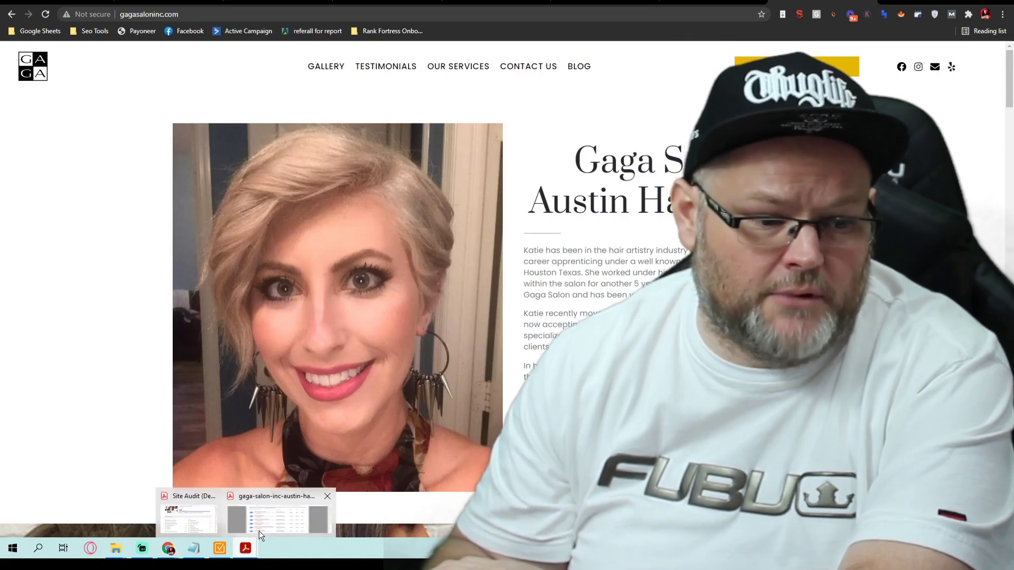
pyautogui.click(279, 518)
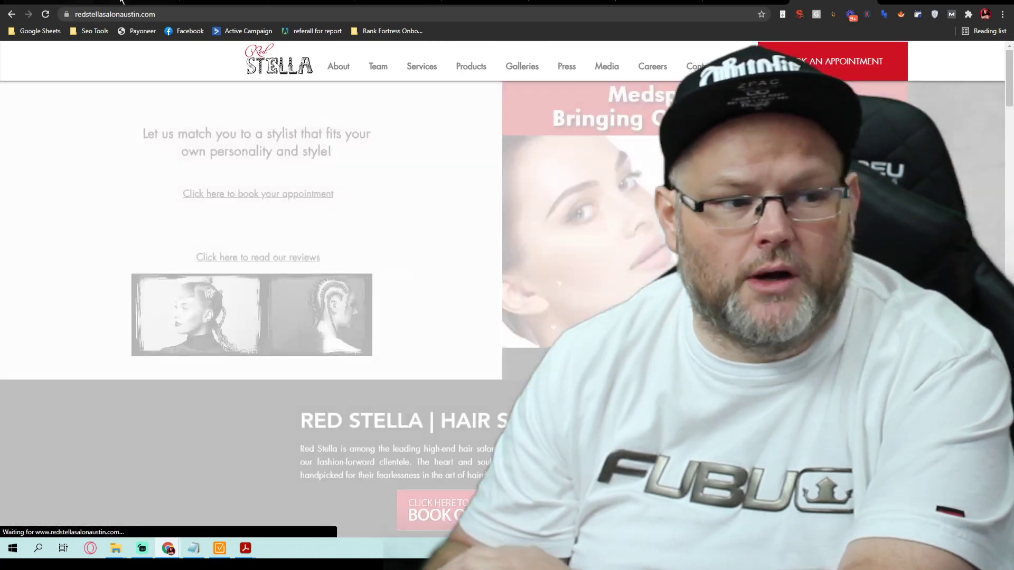
# - Scroll Red Stella Salon Austin's homepage through stylist photos, location map, footer and opening hours
pyautogui.scroll(-3)
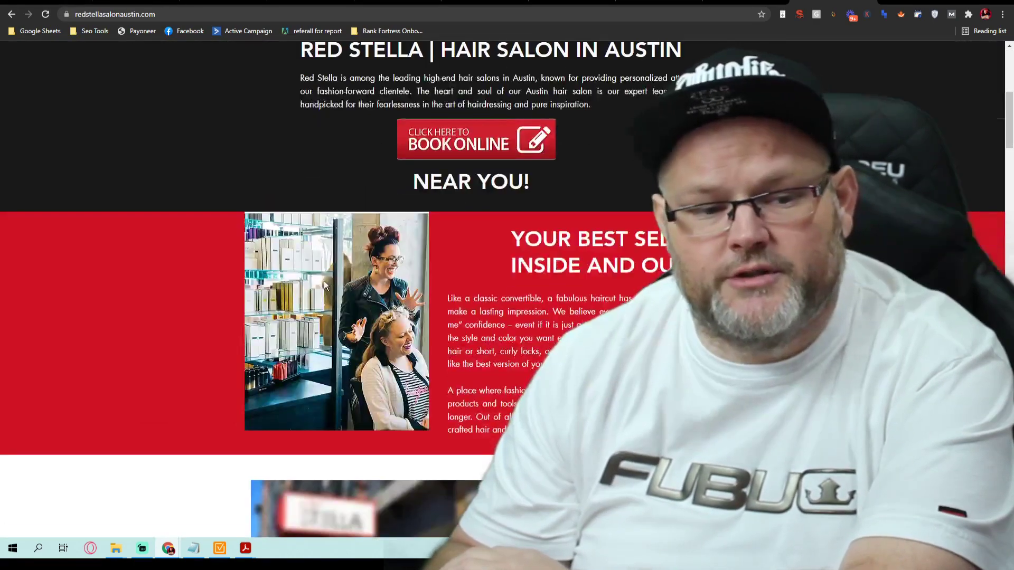
pyautogui.scroll(-3)
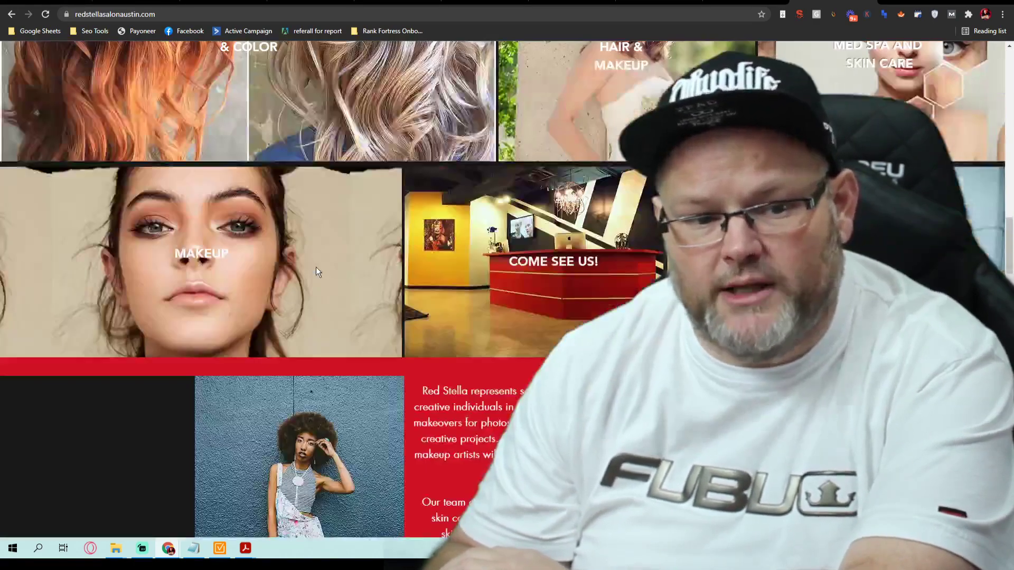
pyautogui.scroll(-3)
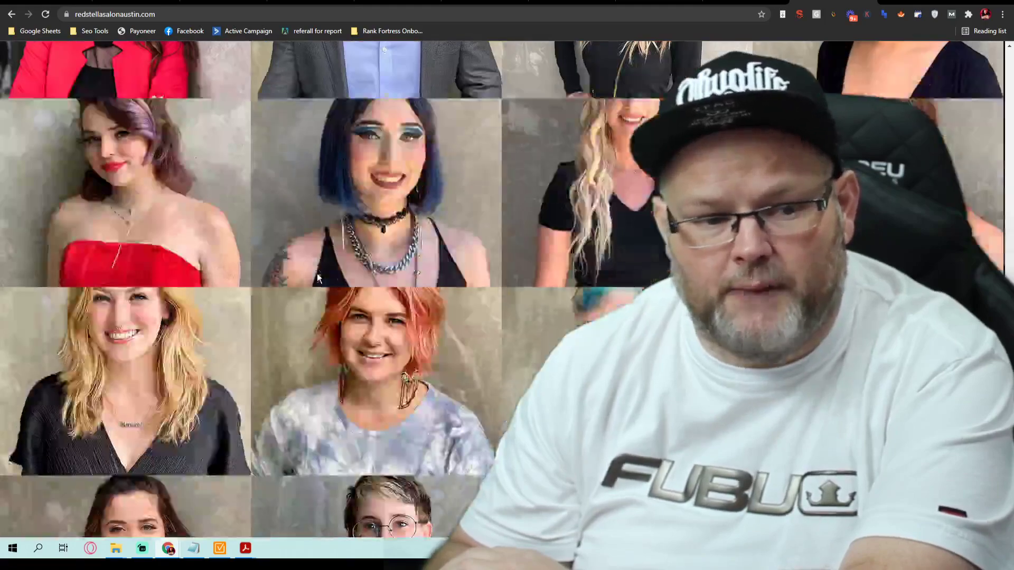
pyautogui.scroll(-3)
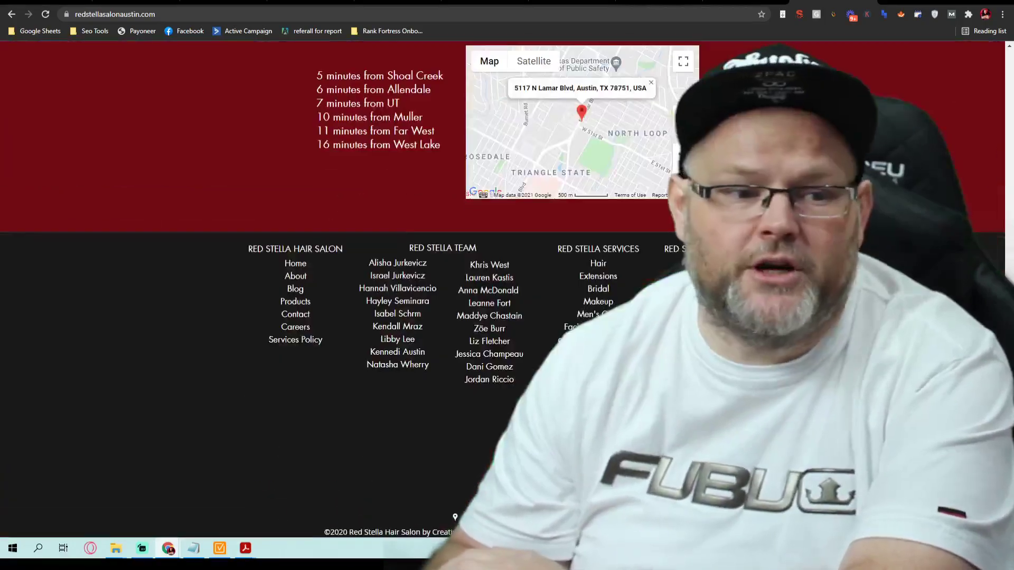
pyautogui.scroll(3)
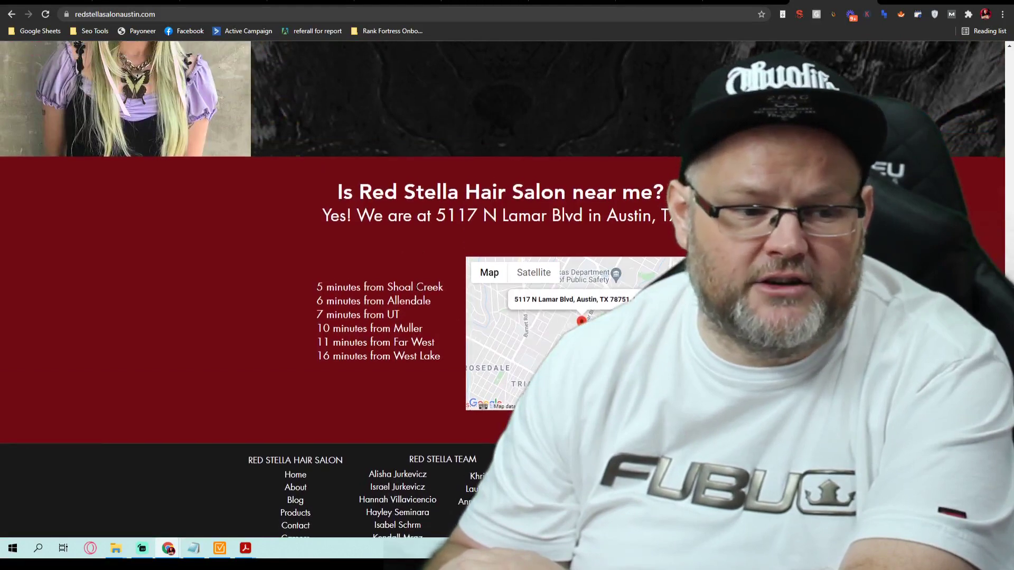
pyautogui.scroll(-3)
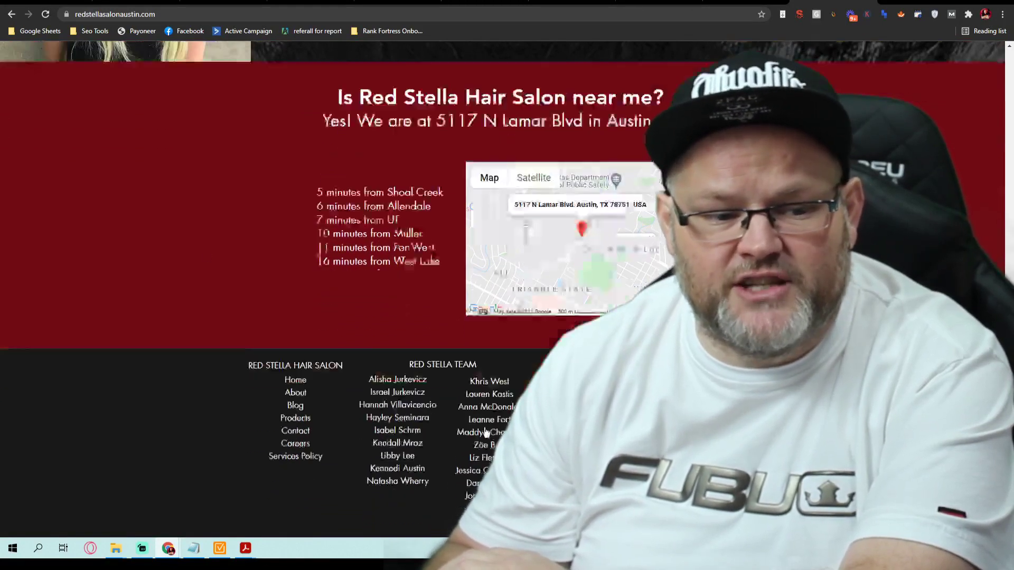
pyautogui.scroll(-3)
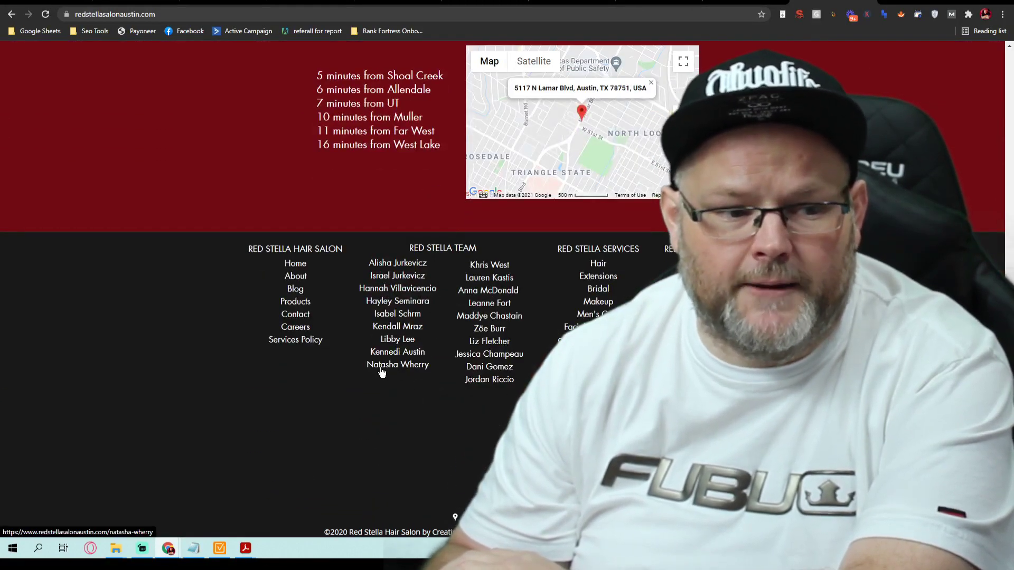
pyautogui.moveTo(473, 231)
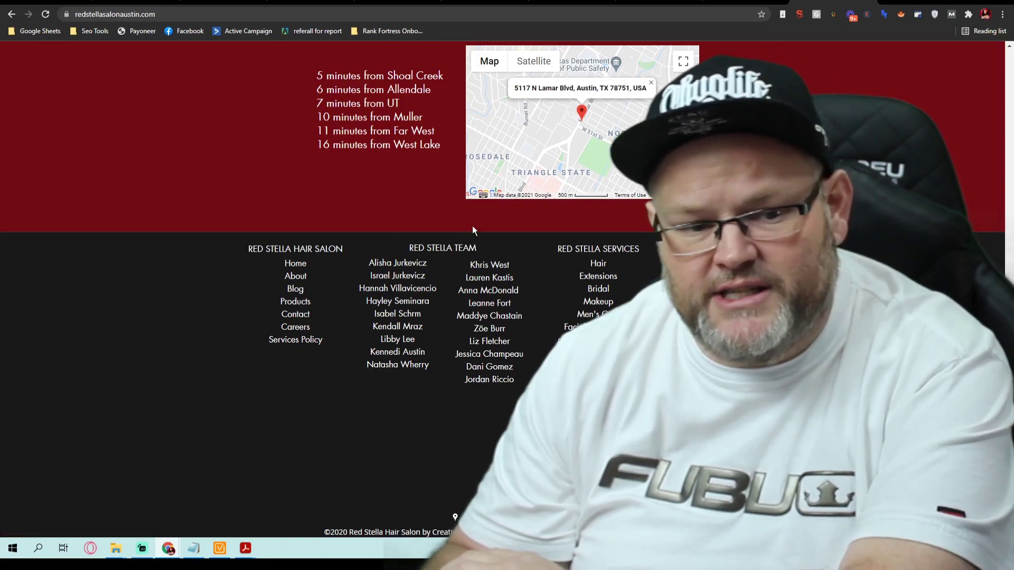
pyautogui.scroll(3)
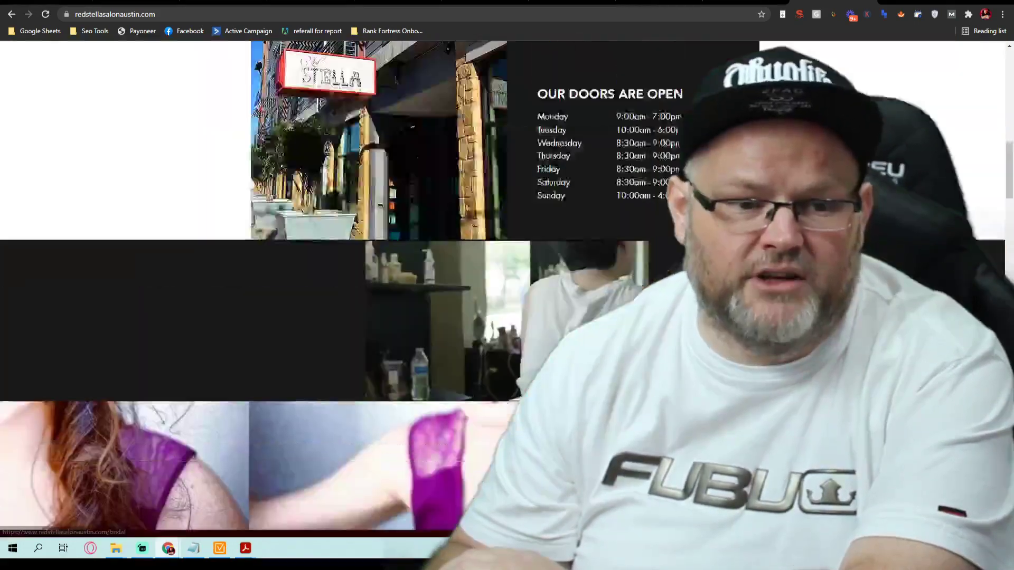
pyautogui.click(422, 65)
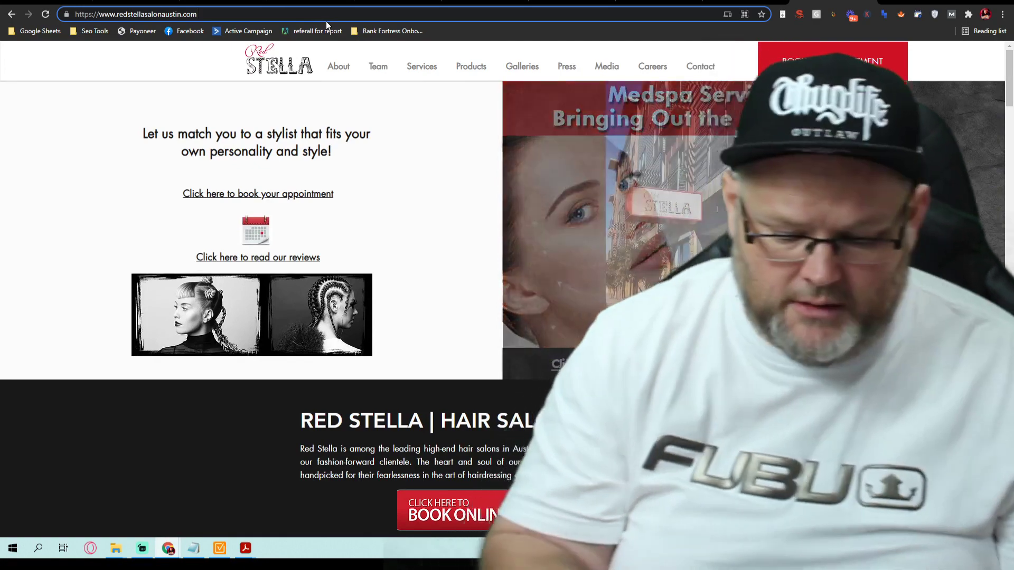
# - Try the Red Stella /sitemap address and check the reloaded homepage's footer links
pyautogui.write('/sitempa')
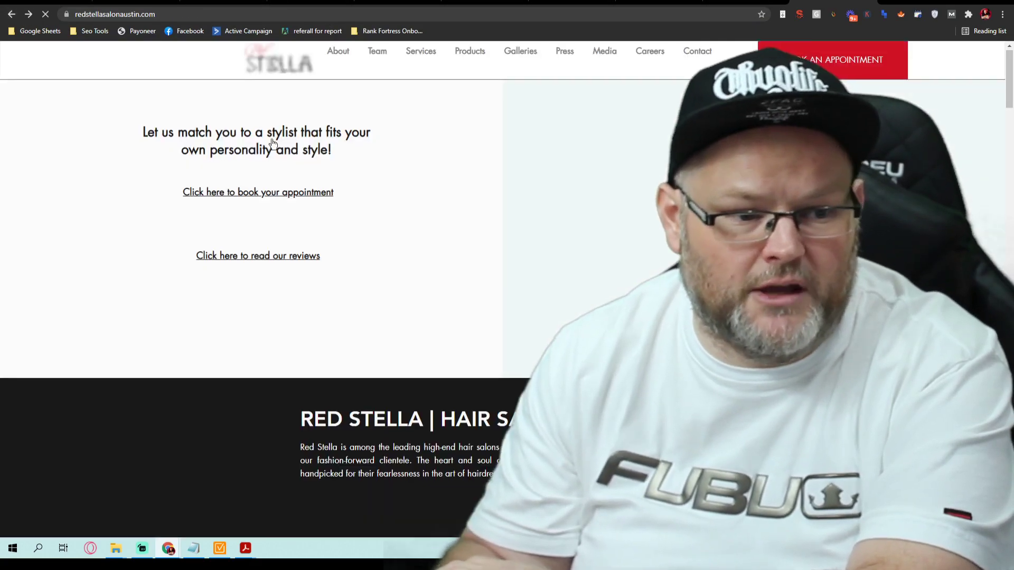
pyautogui.scroll(-3)
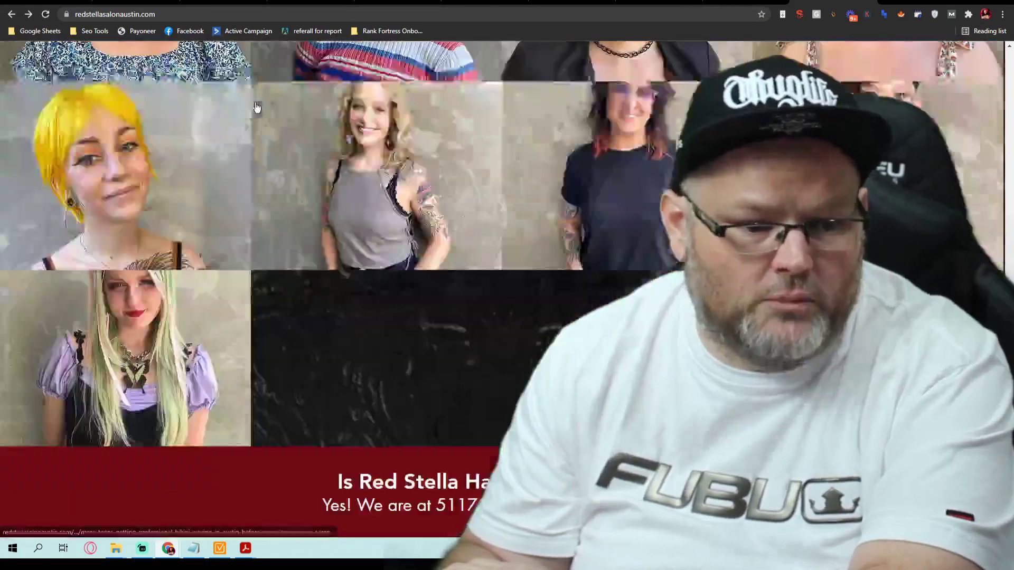
pyautogui.scroll(-3)
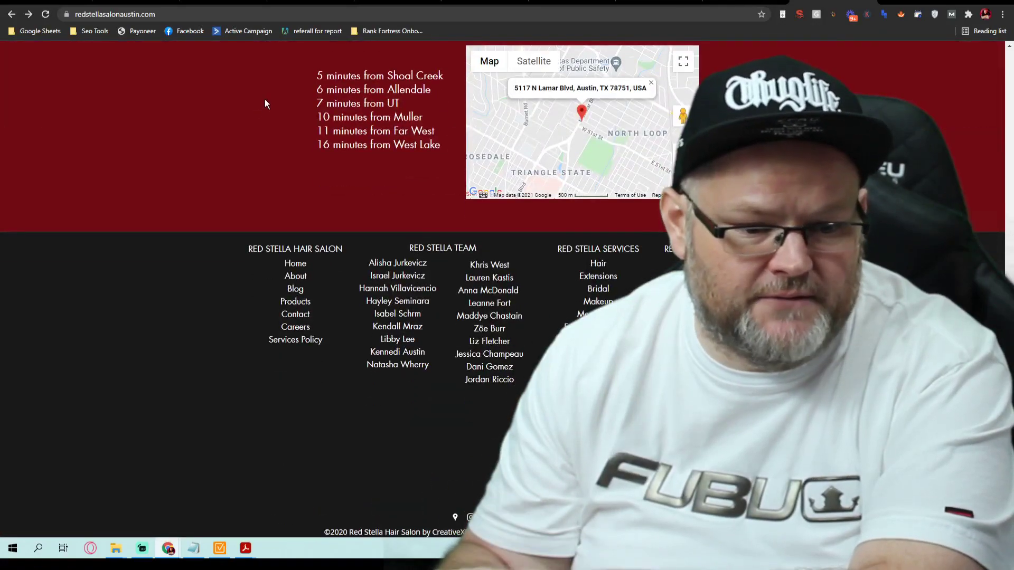
pyautogui.moveTo(548, 299)
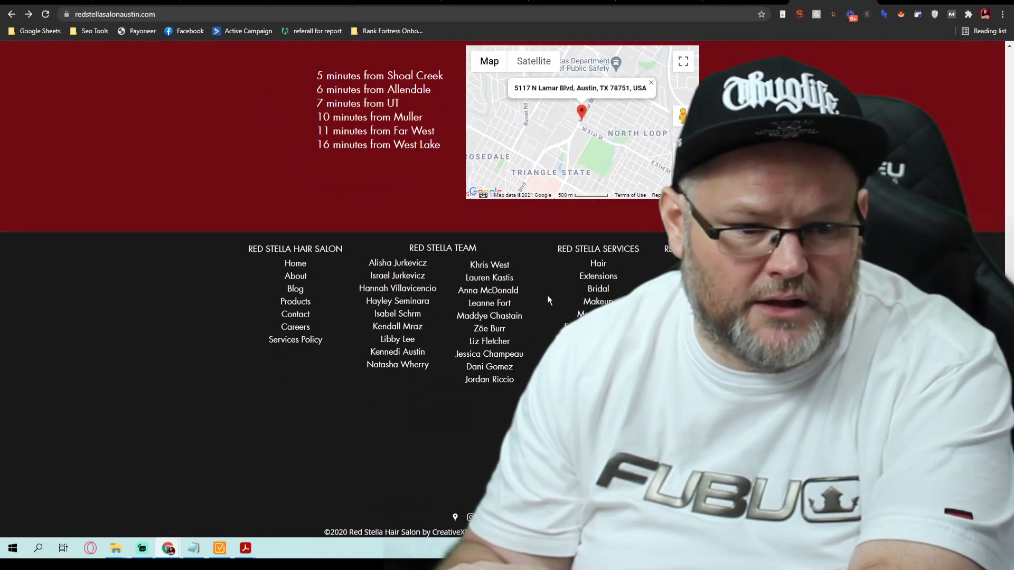
pyautogui.scroll(3)
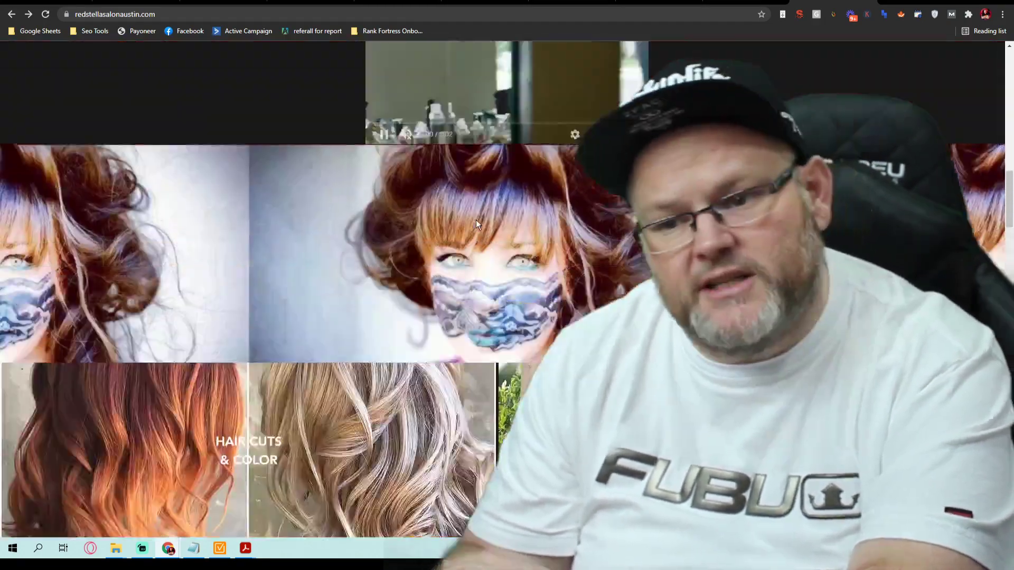
pyautogui.scroll(3)
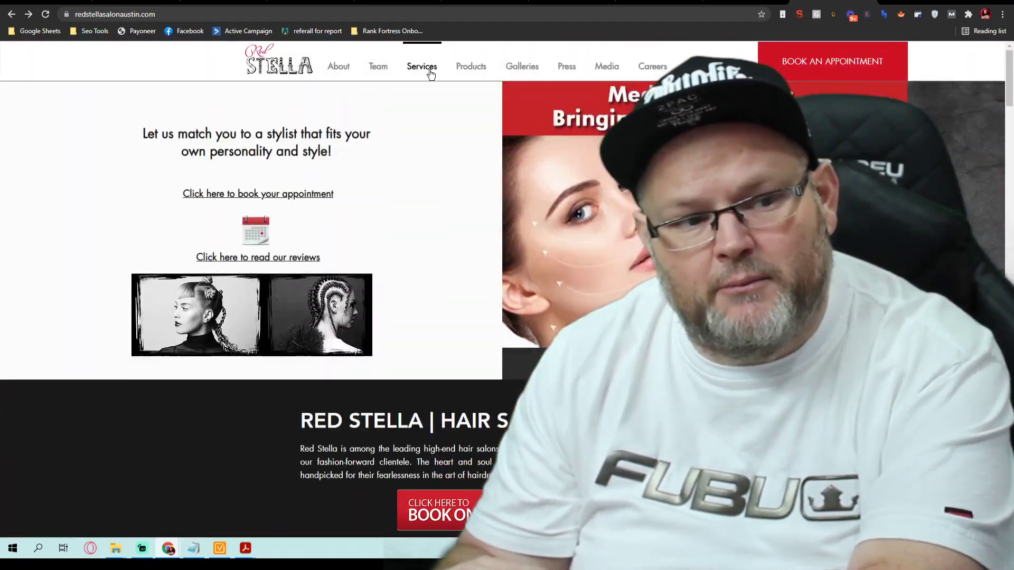
pyautogui.click(471, 65)
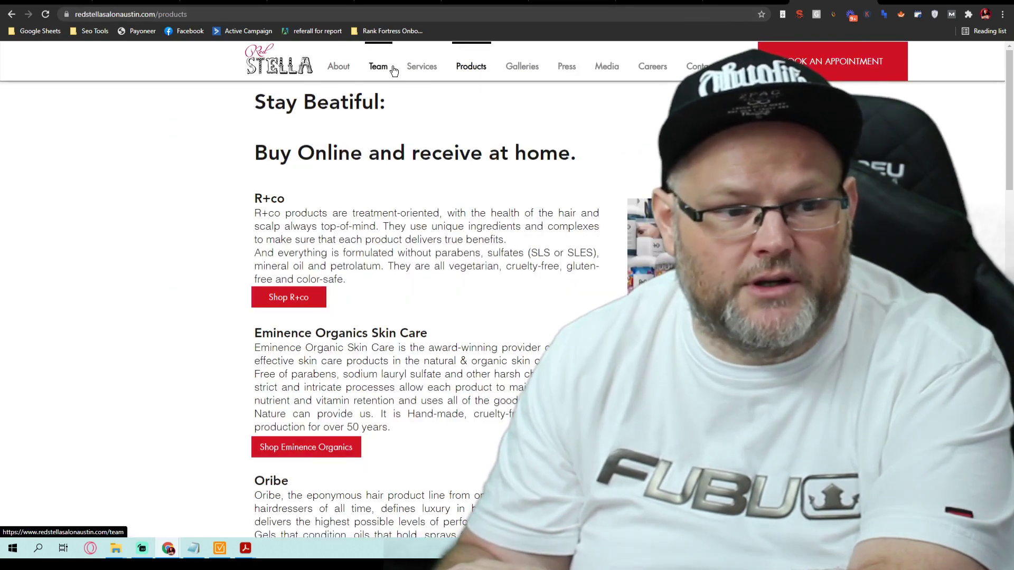
pyautogui.moveTo(606, 66)
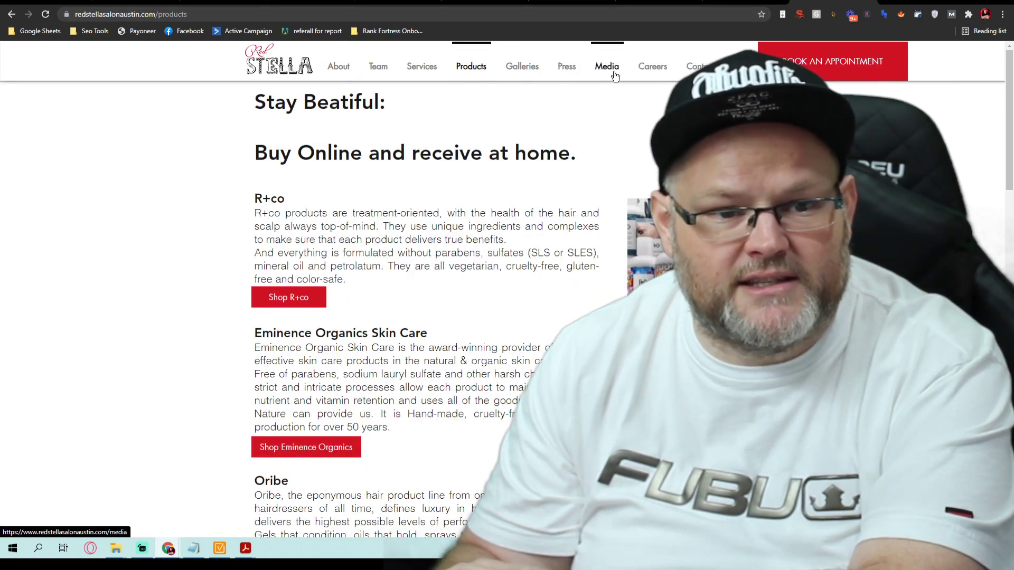
pyautogui.click(606, 65)
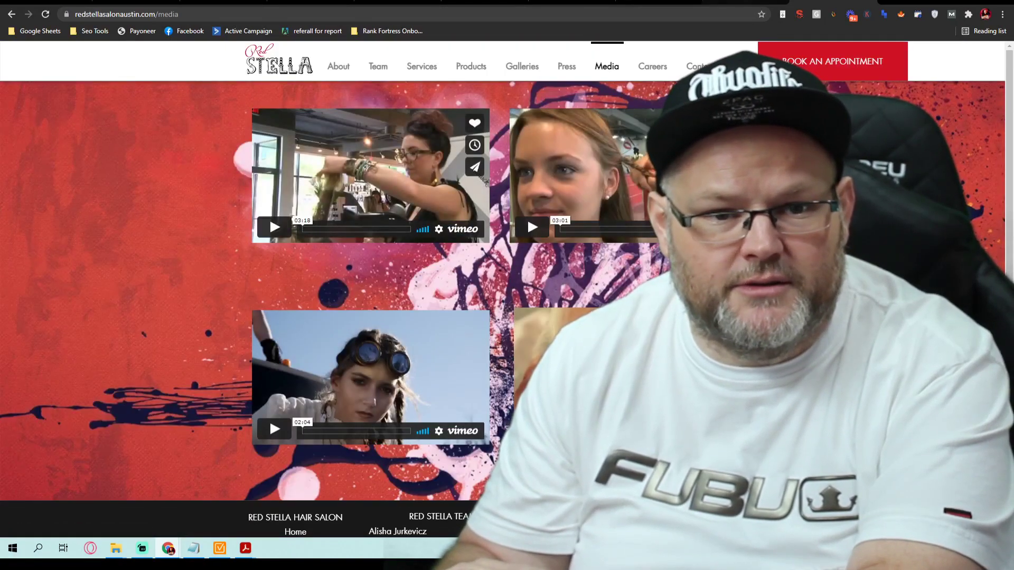
pyautogui.click(471, 65)
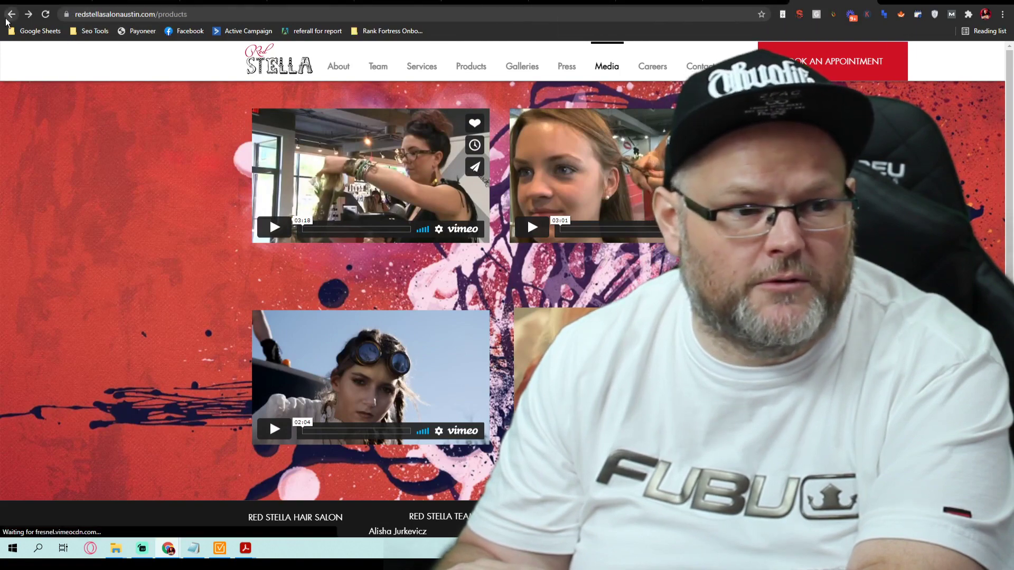
pyautogui.click(471, 65)
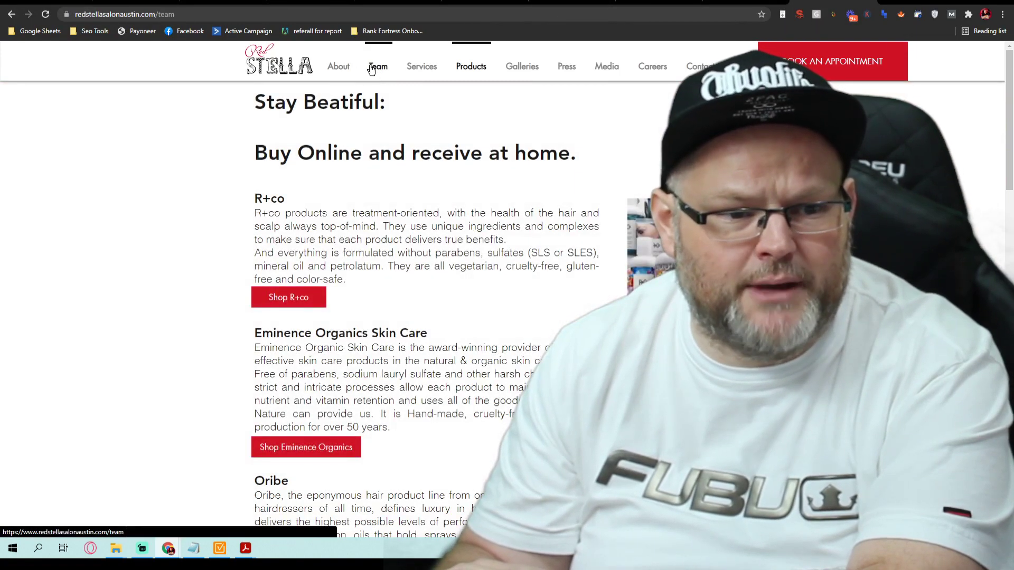
pyautogui.click(378, 66)
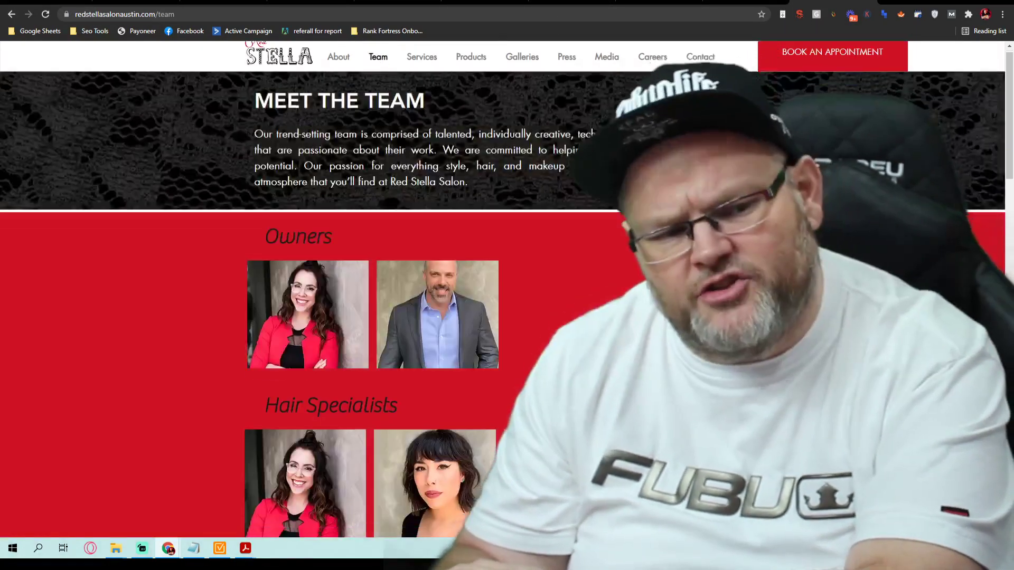
pyautogui.scroll(-3)
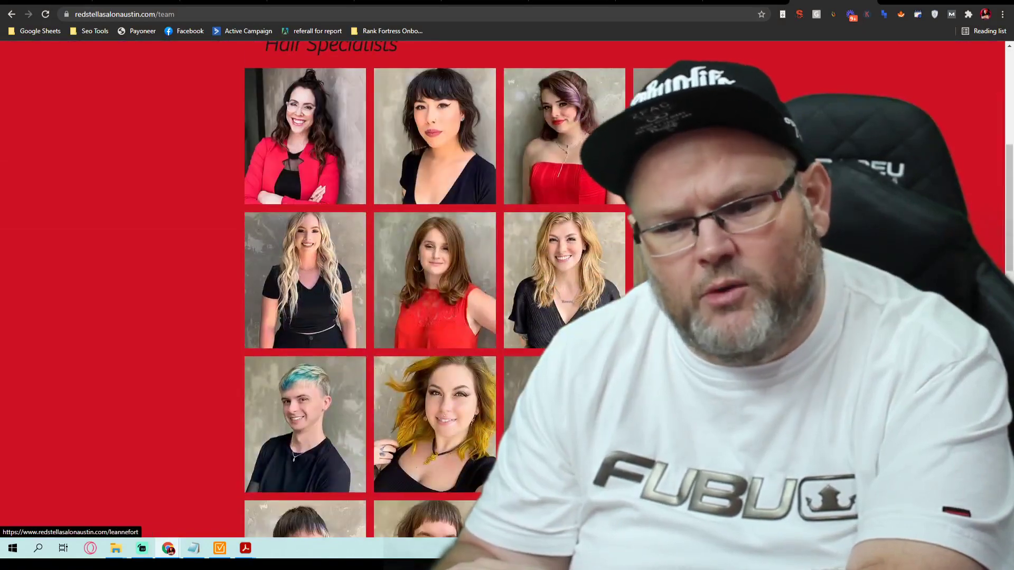
pyautogui.scroll(3)
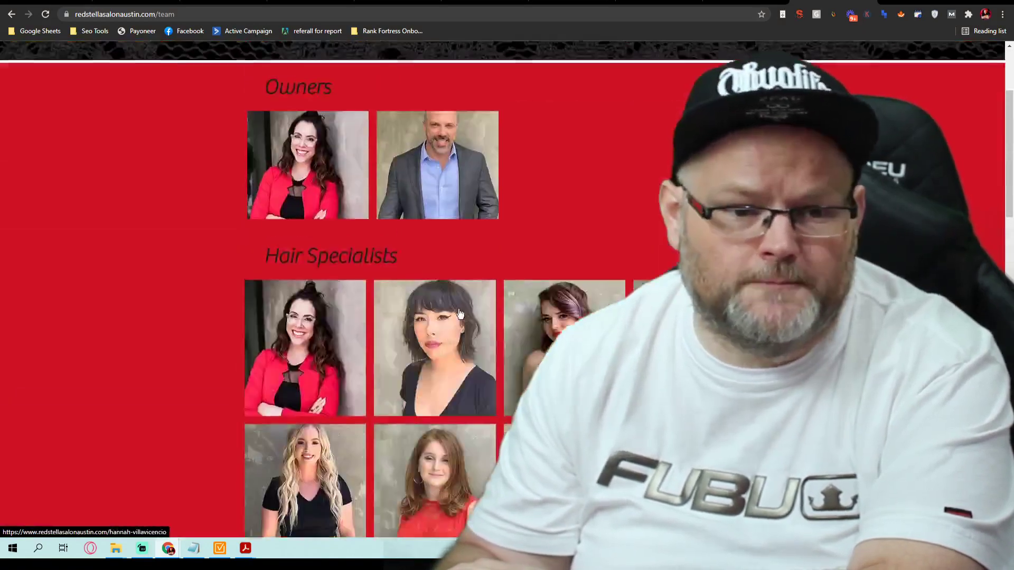
pyautogui.scroll(3)
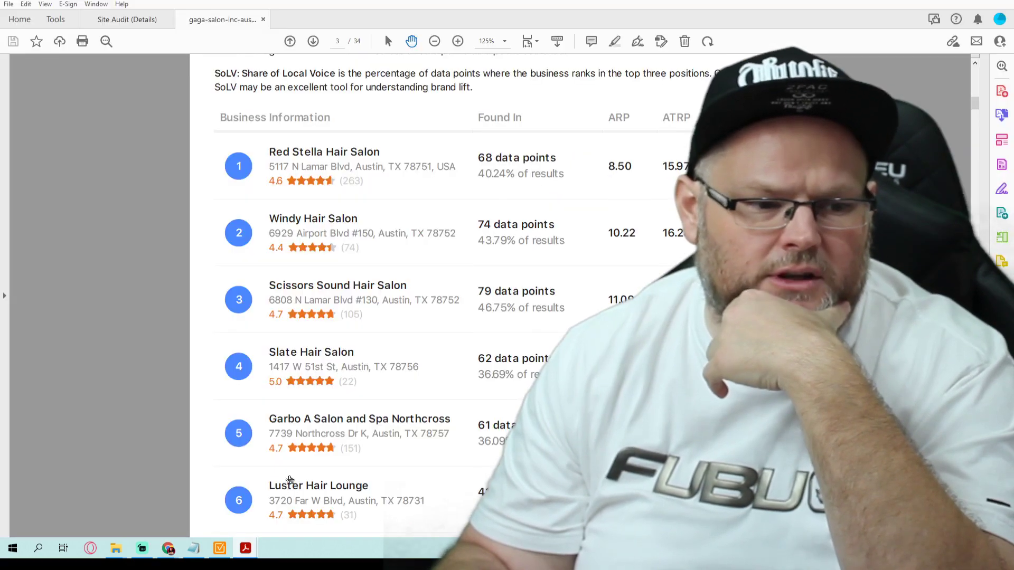
# - Open Slate Hair Salon's website, the fourth-ranked competitor in the business results comparison
pyautogui.click(310, 351)
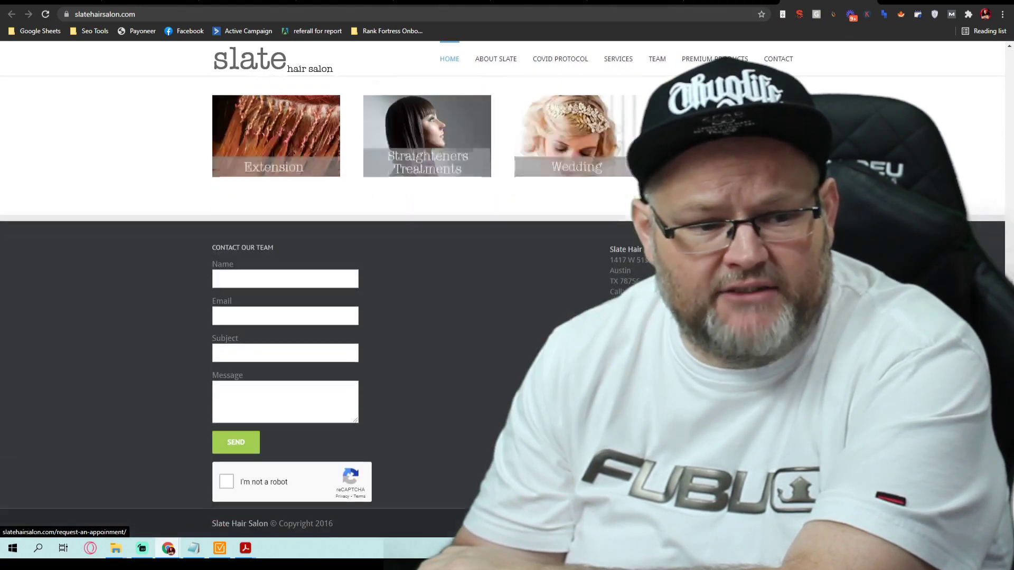
# - Scroll the Slate Hair Salon homepage and switch back to the competing salon site tab
pyautogui.scroll(3)
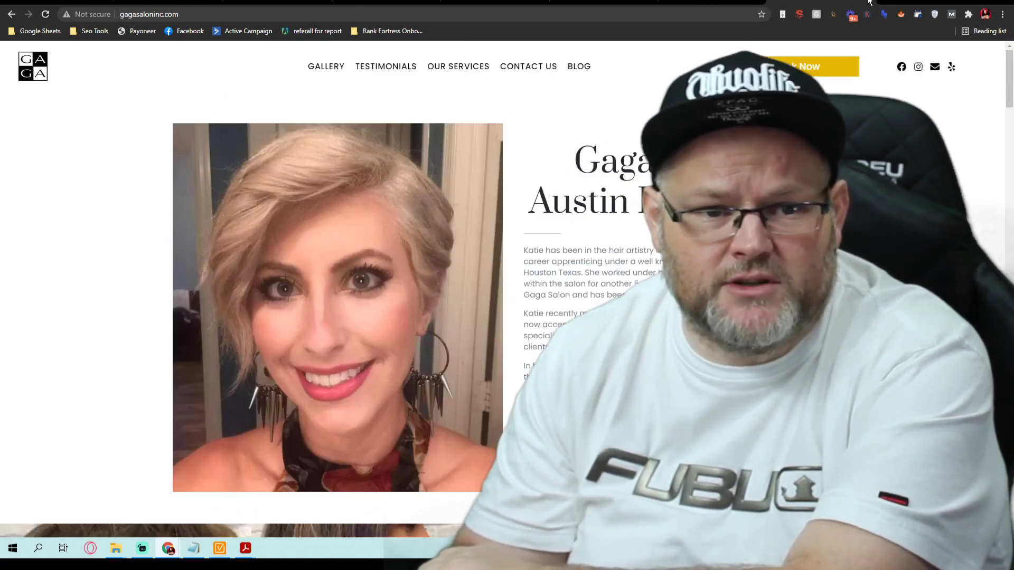
pyautogui.click(244, 548)
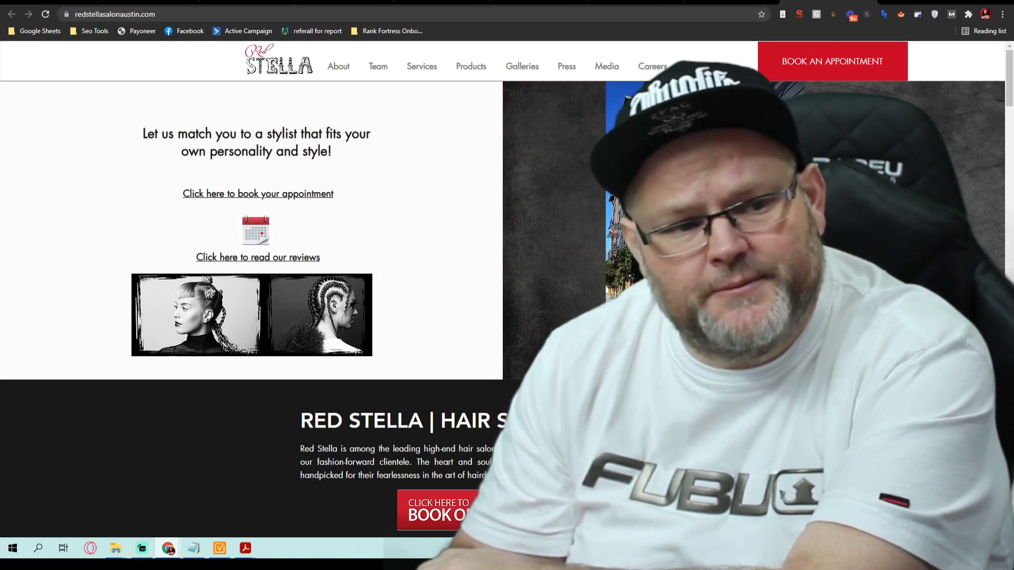
# - Review Red Stella's Services page and its men's care service prices
pyautogui.click(422, 66)
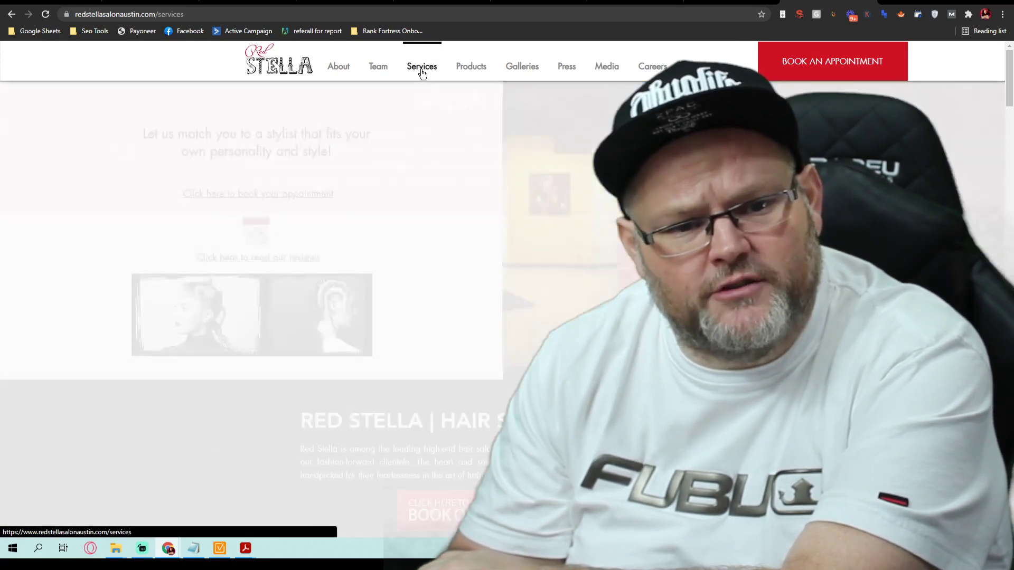
pyautogui.scroll(-3)
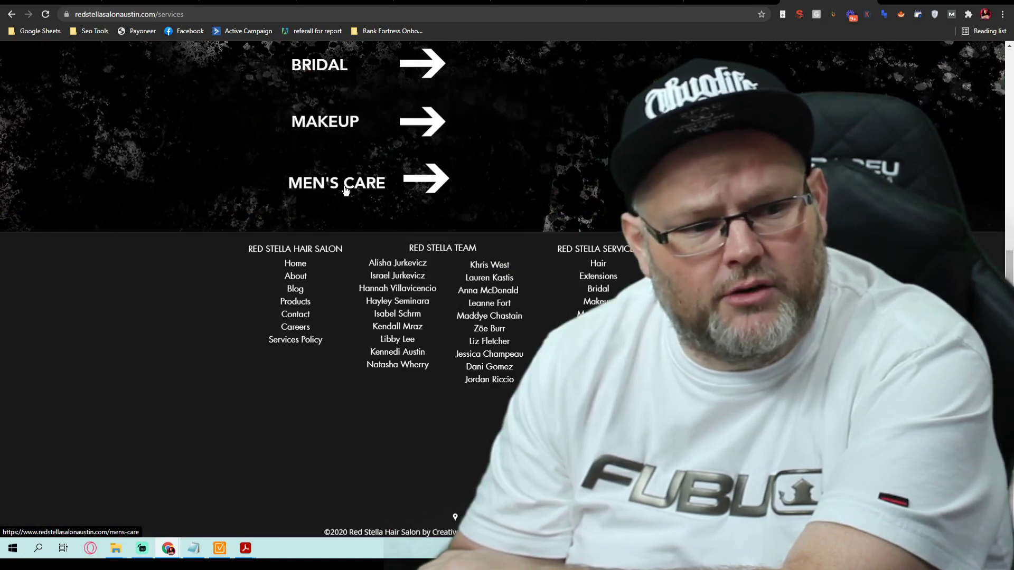
pyautogui.click(336, 182)
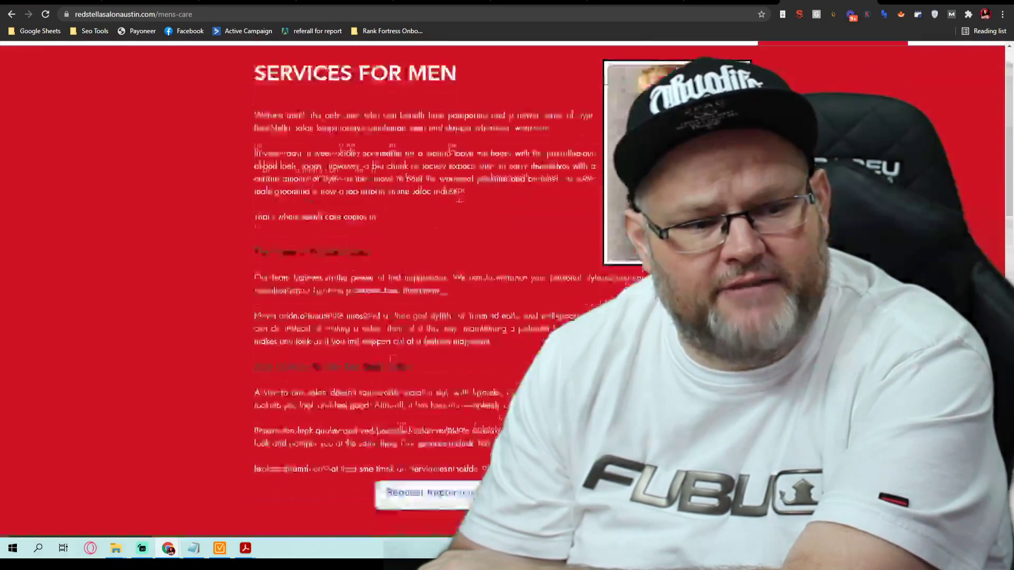
pyautogui.scroll(-3)
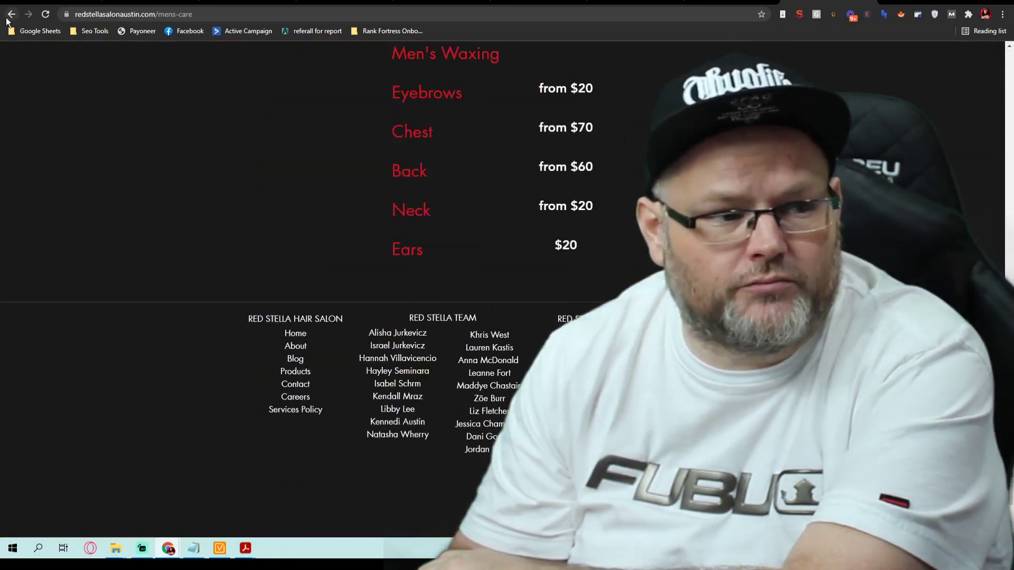
# - Return to Services and review the bridal hair and makeup pricing
pyautogui.click(11, 14)
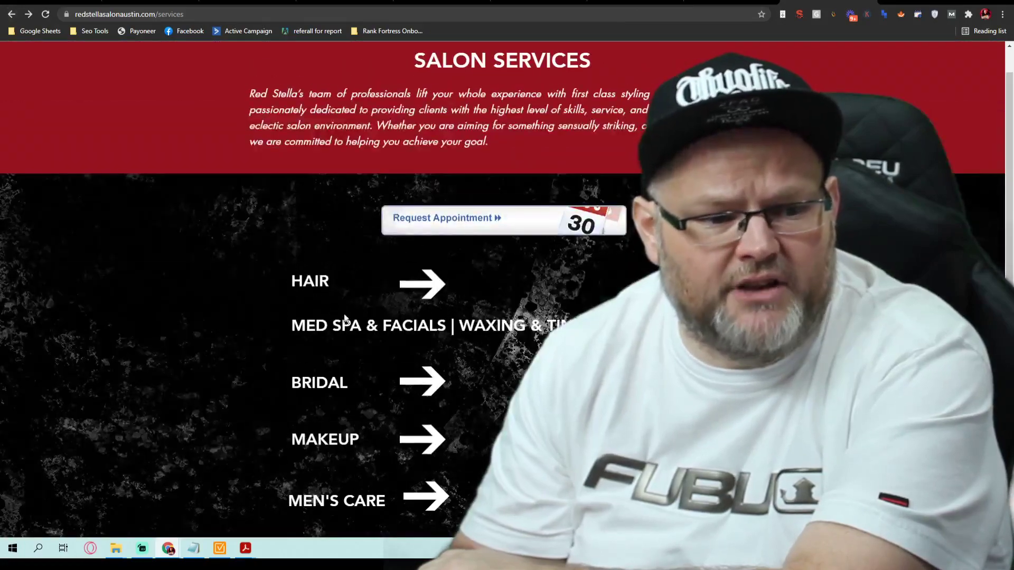
pyautogui.click(319, 382)
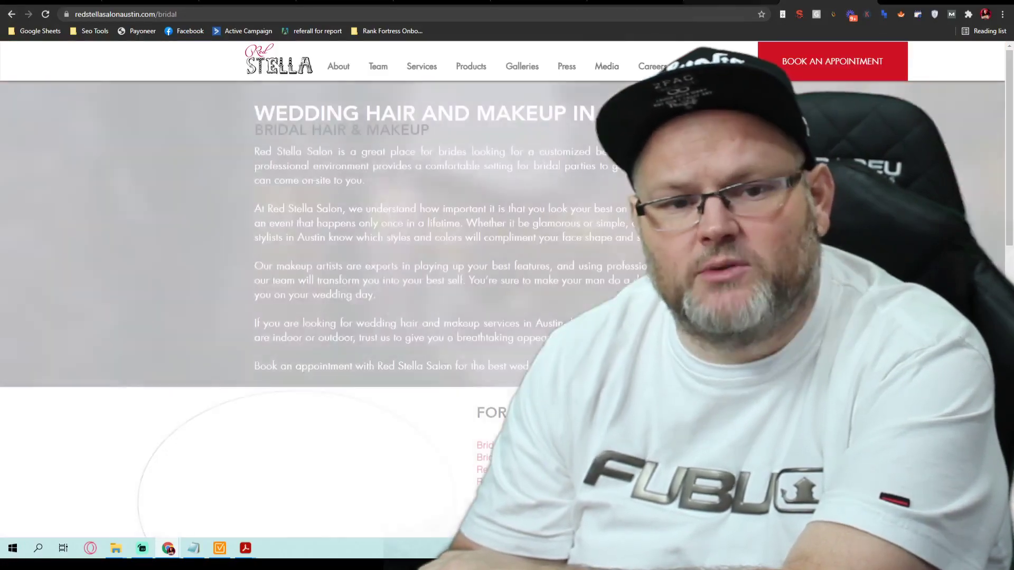
pyautogui.scroll(-3)
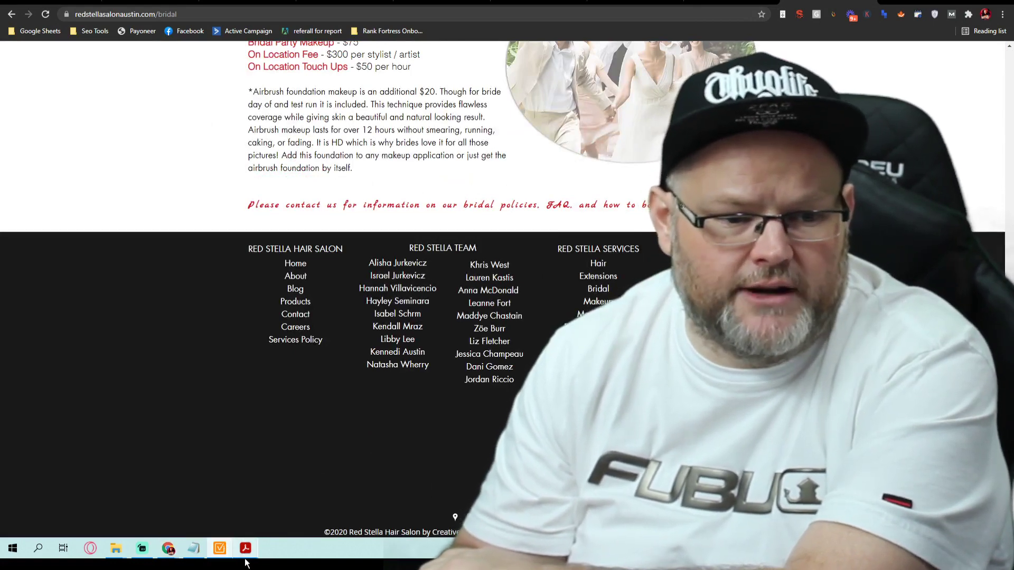
pyautogui.moveTo(244, 547)
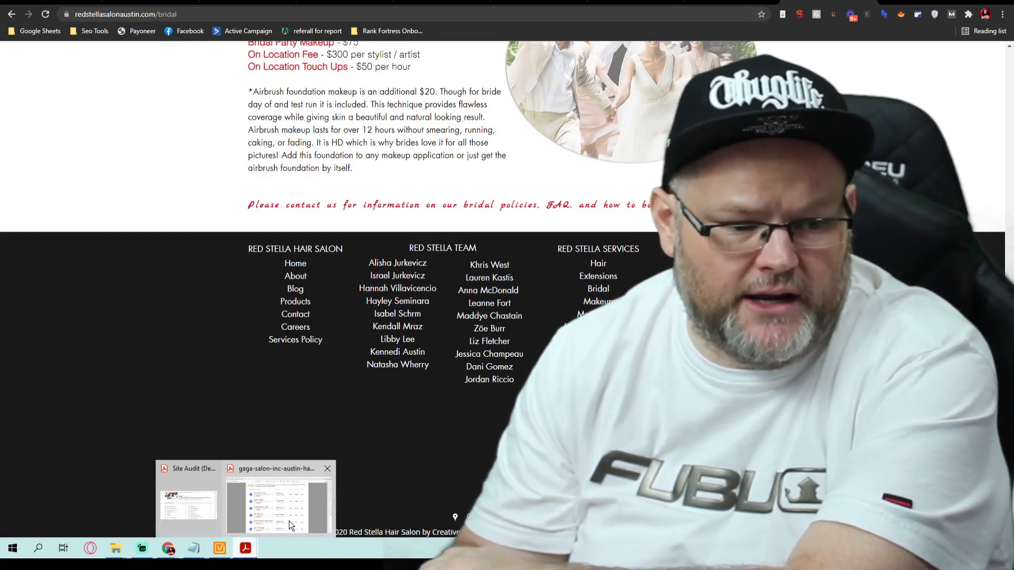
# - Switch to the Gaga Salon report in Acrobat and show page 2's Map Scan Results grid
pyautogui.click(275, 505)
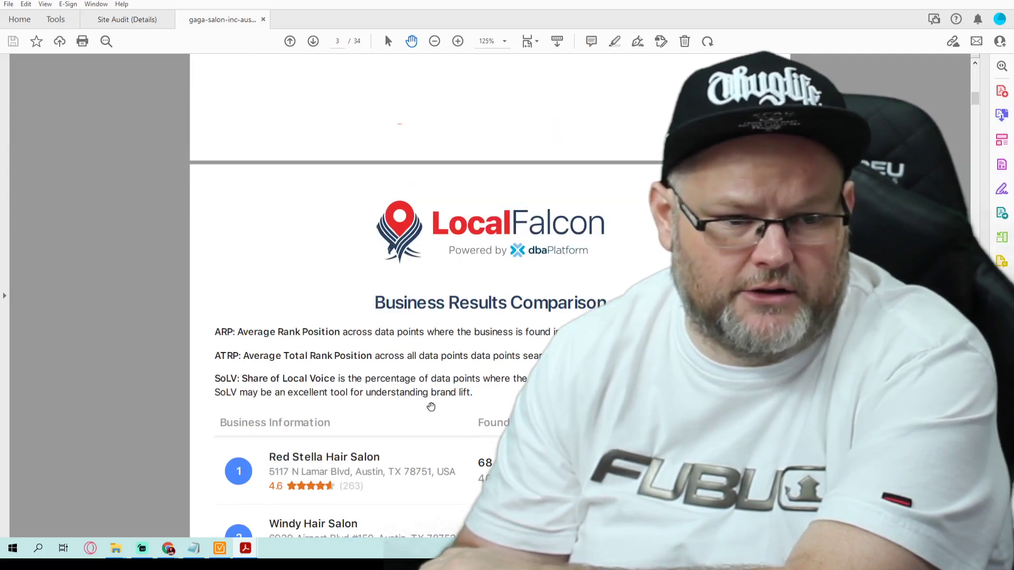
pyautogui.click(289, 41)
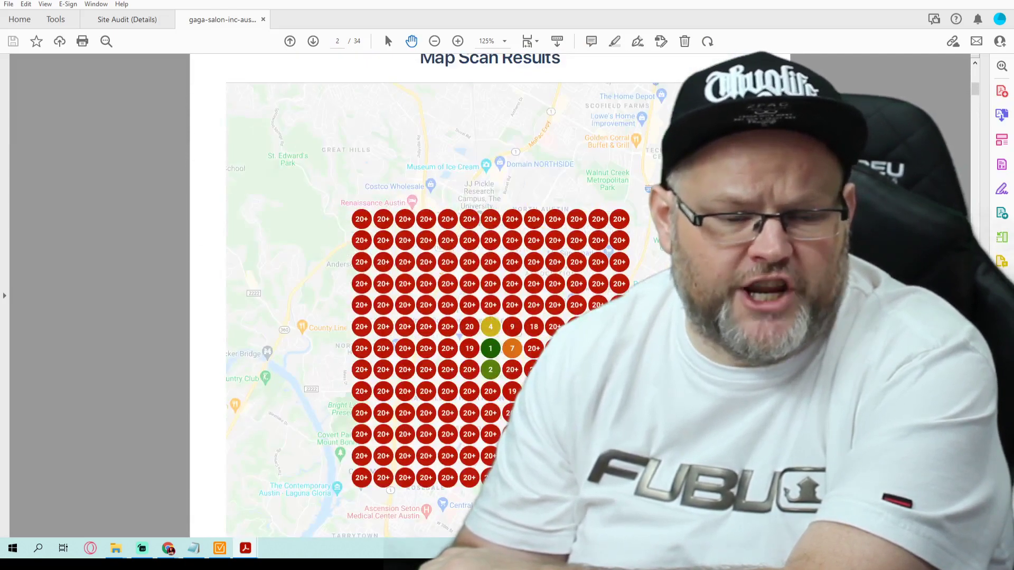
pyautogui.scroll(3)
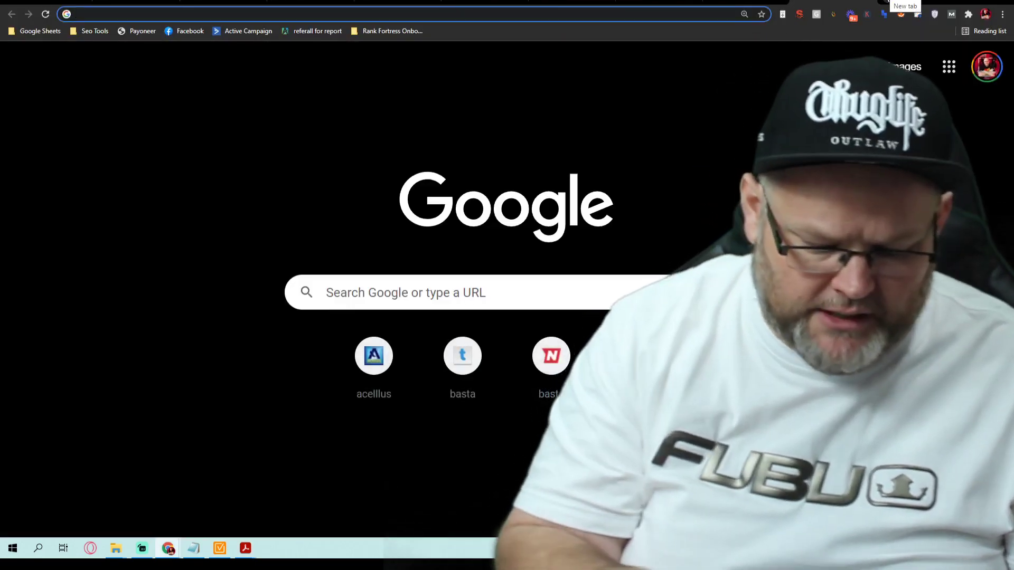
# - Run a web search for 'austin texas population' from a new tab
pyautogui.write('austinroofingandconstruction.com/sitemap.xml')
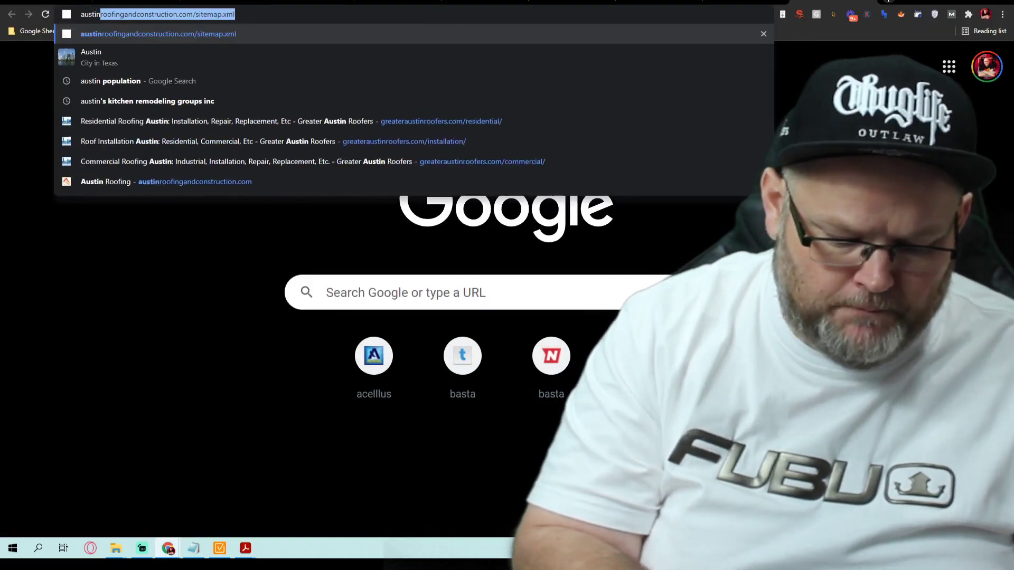
pyautogui.write('austin texas')
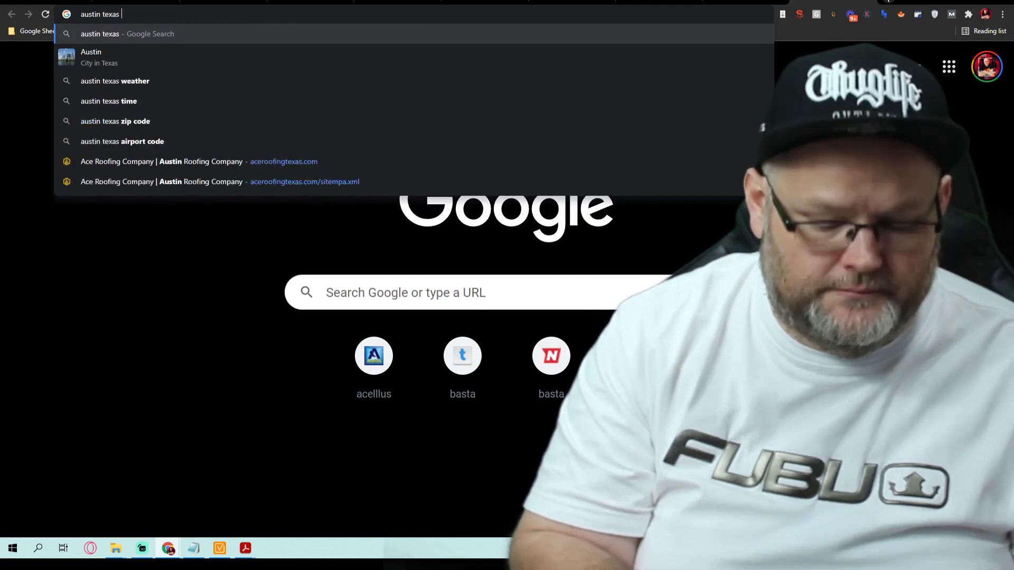
pyautogui.write('population')
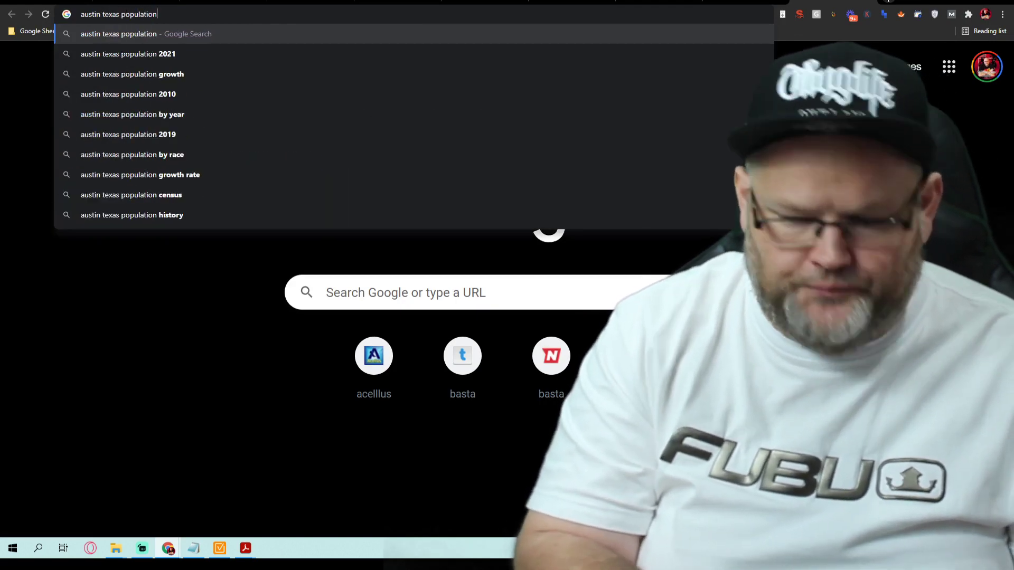
pyautogui.press('Return')
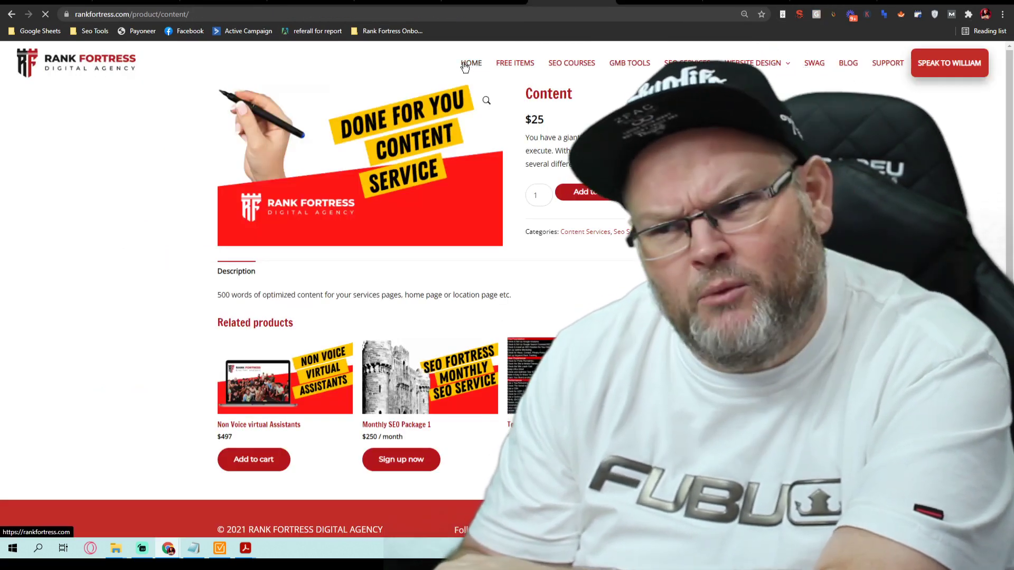
# - Review the $797/month Monthly SEO Package 3 feature list on rankfortress.com
pyautogui.click(687, 62)
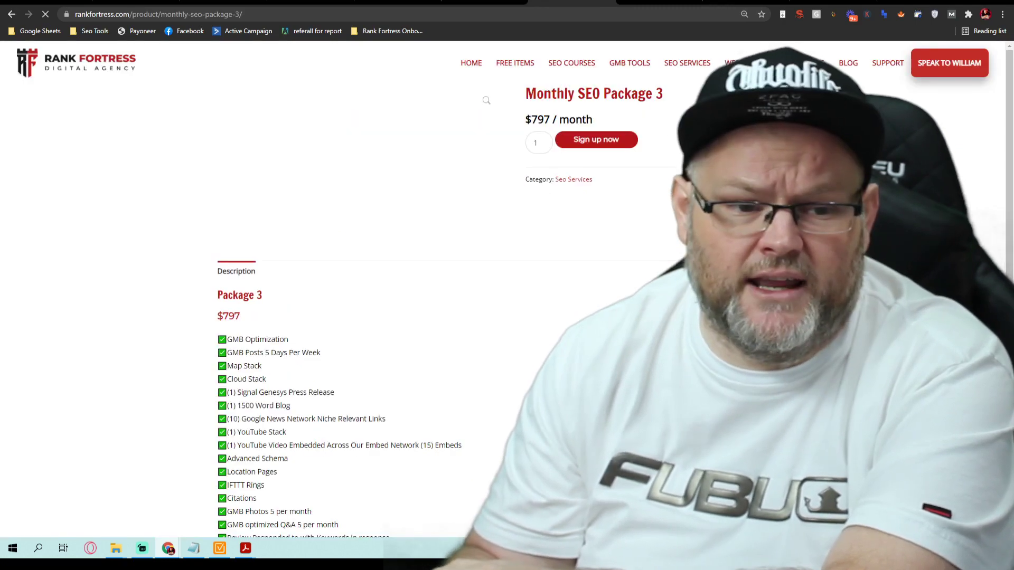
pyautogui.scroll(-3)
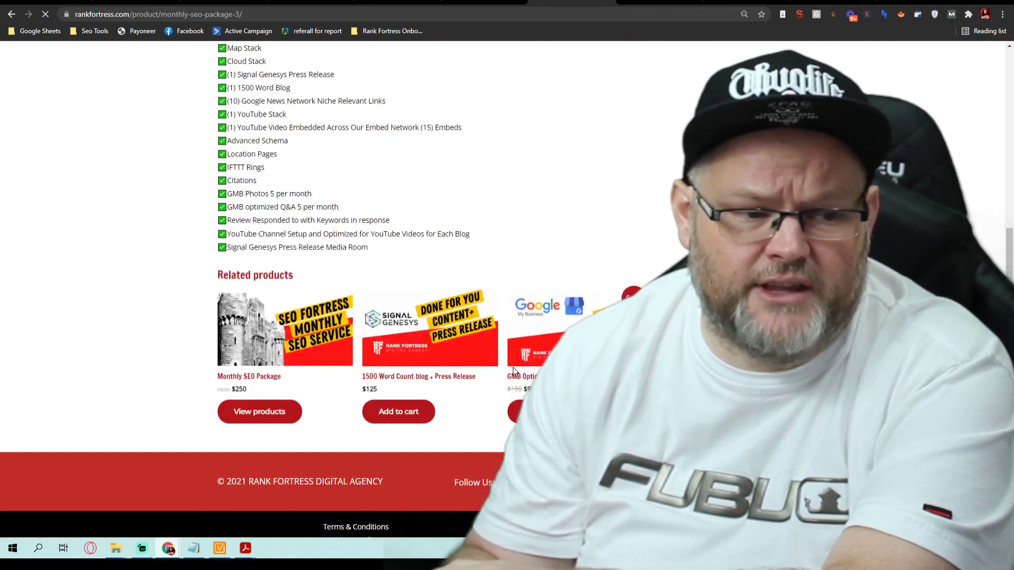
pyautogui.scroll(3)
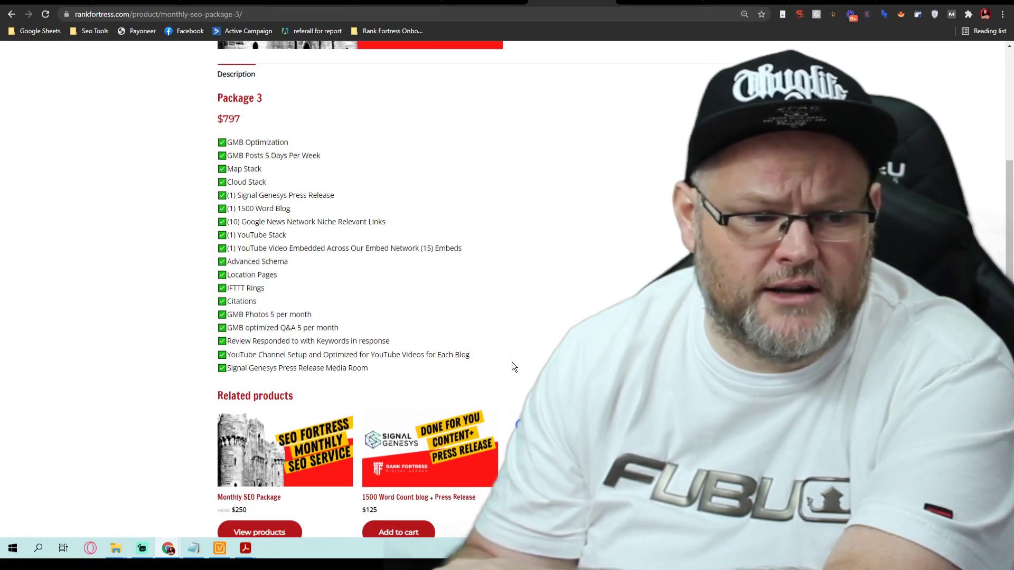
pyautogui.moveTo(497, 364)
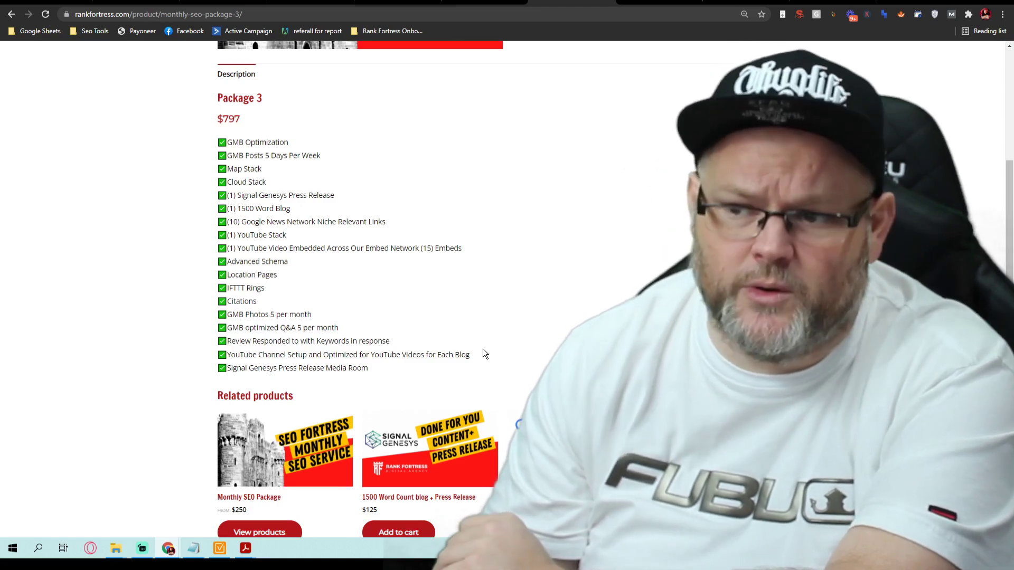
pyautogui.scroll(3)
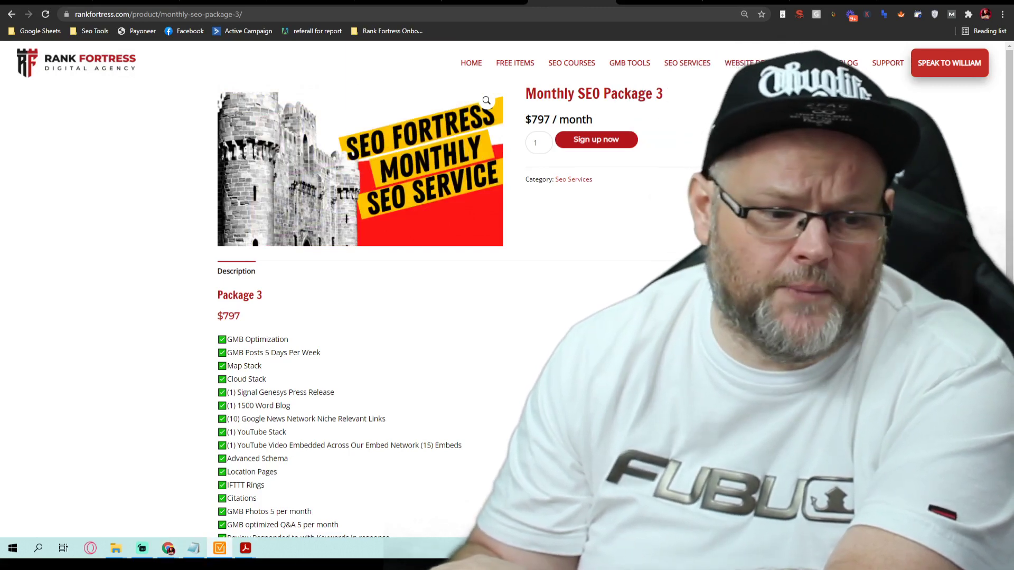
pyautogui.moveTo(243, 548)
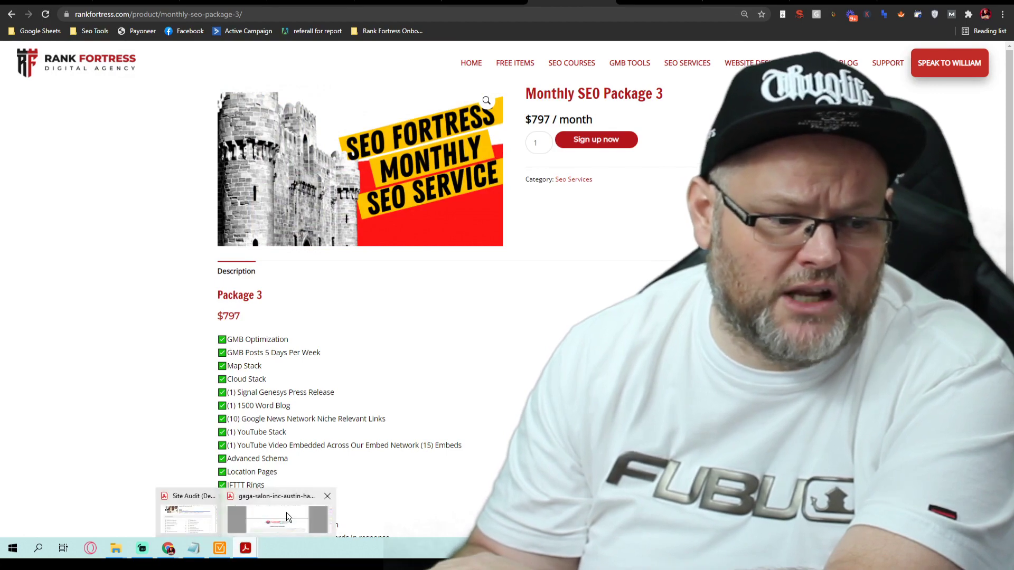
# - Switch back to the Gaga Salon map-scan report in Acrobat
pyautogui.click(277, 514)
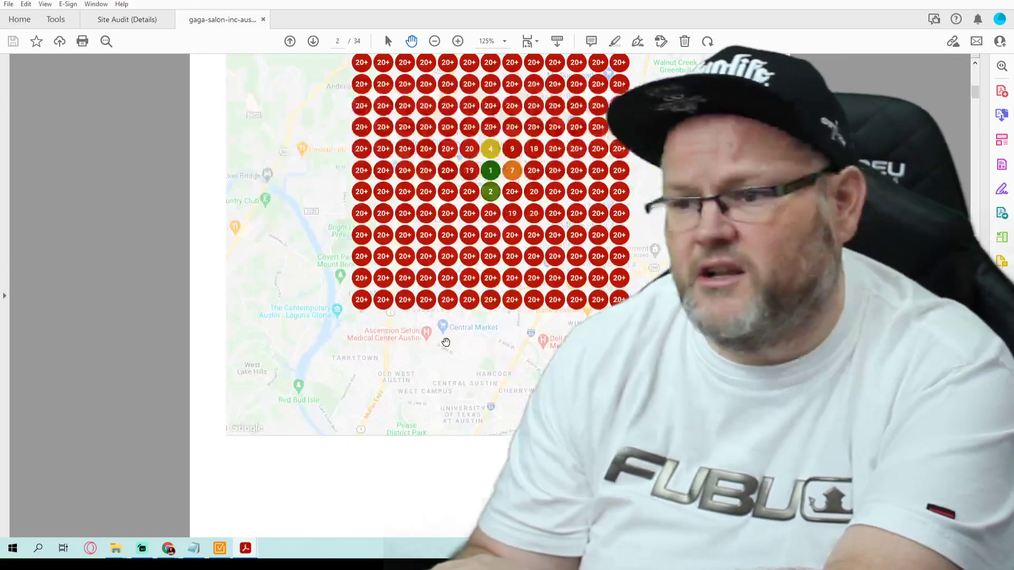